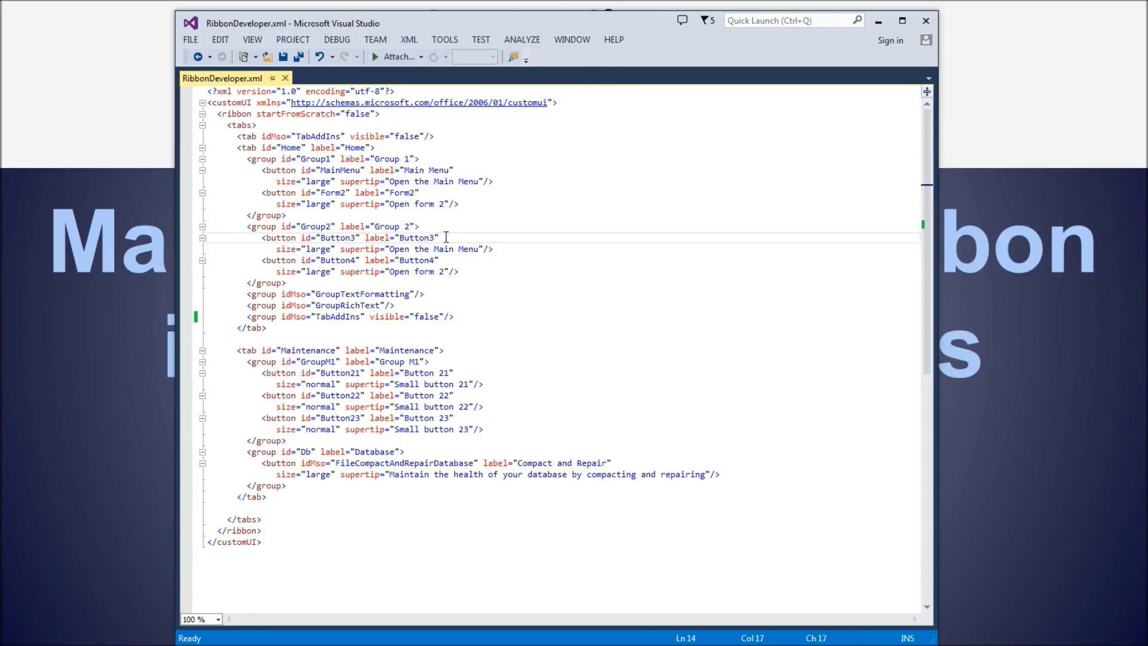
mouse_move(264, 235)
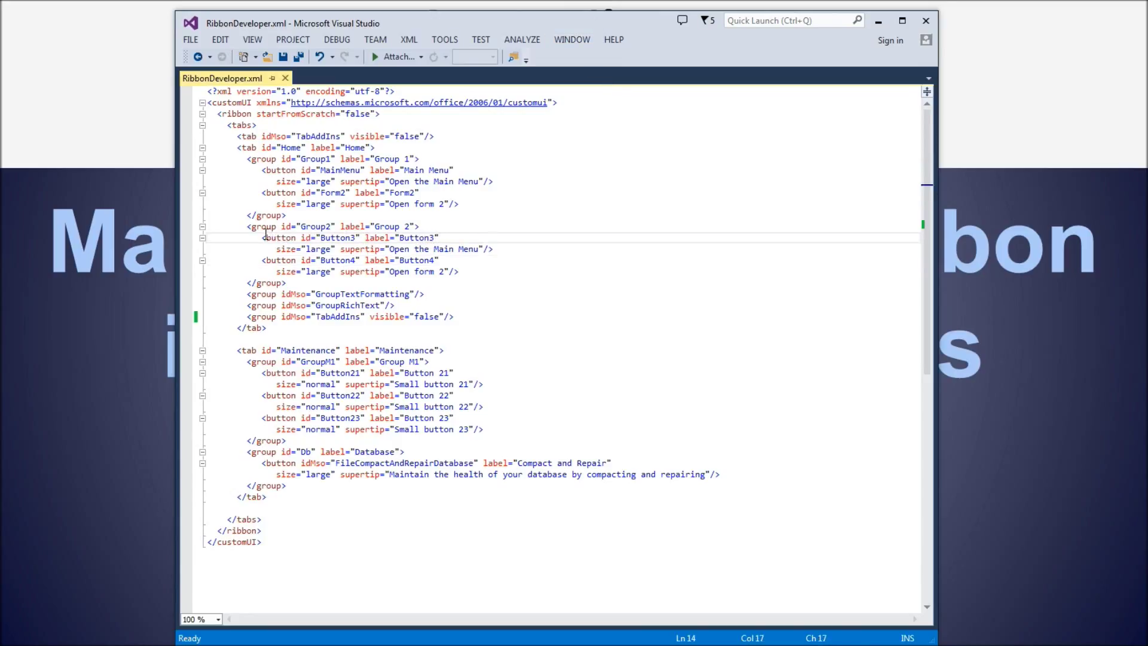
- Filter the AccessControls list to show only group controls such as GroupTextFormatting and GroupRichText
double_click(280, 237)
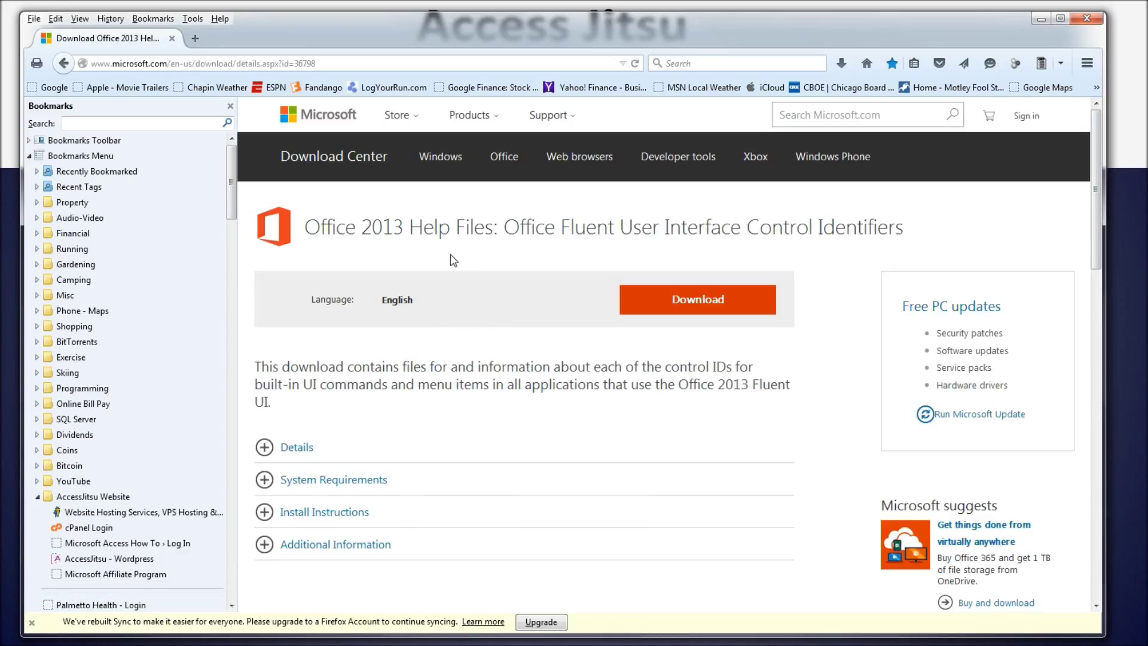
mouse_move(498, 399)
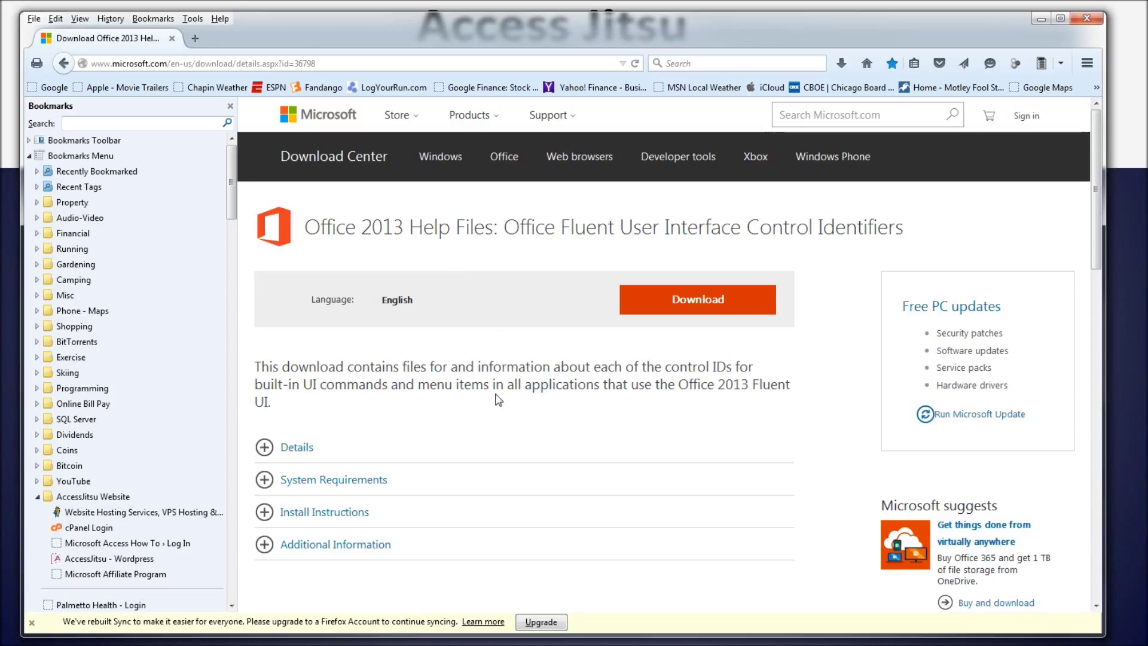
mouse_move(495, 433)
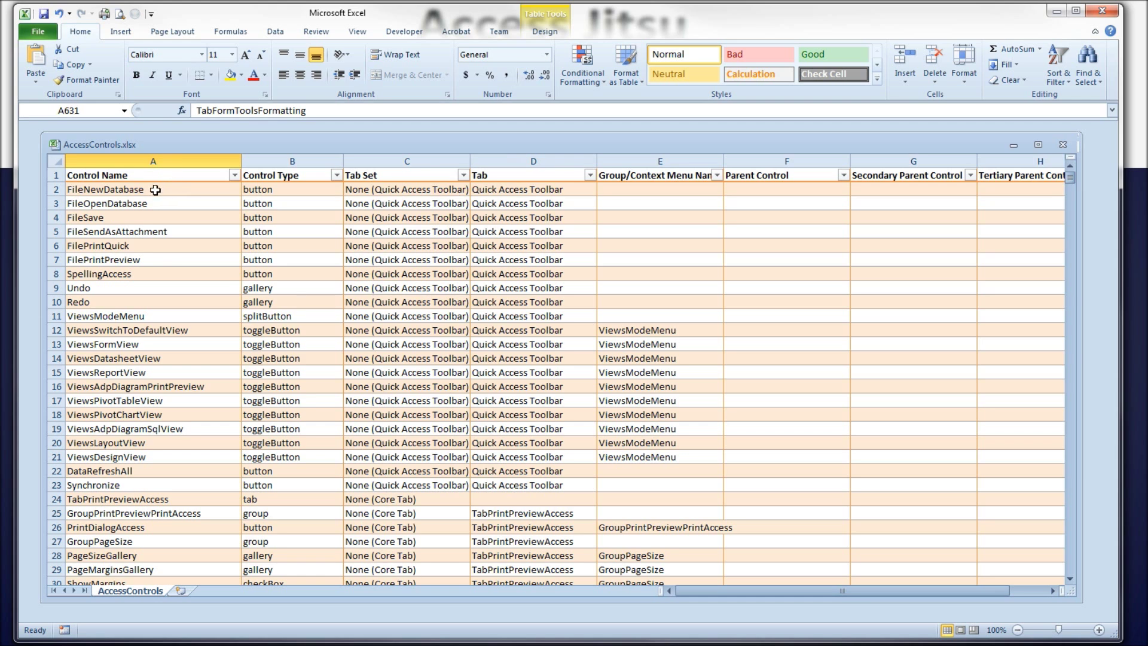
left_click(132, 189)
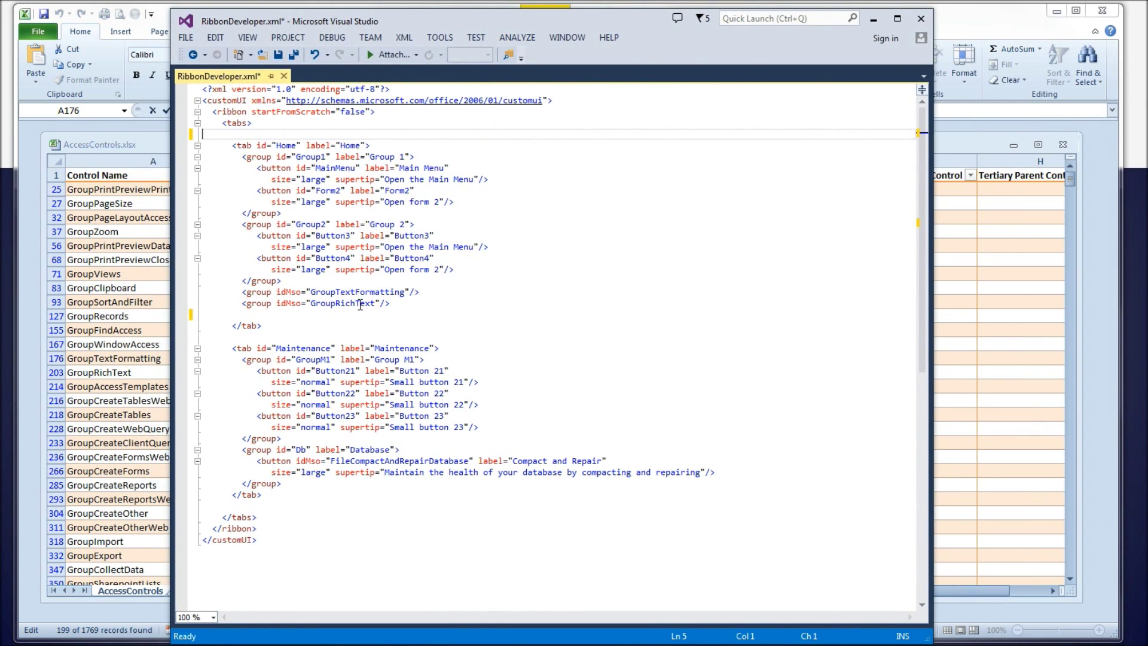
mouse_move(289, 292)
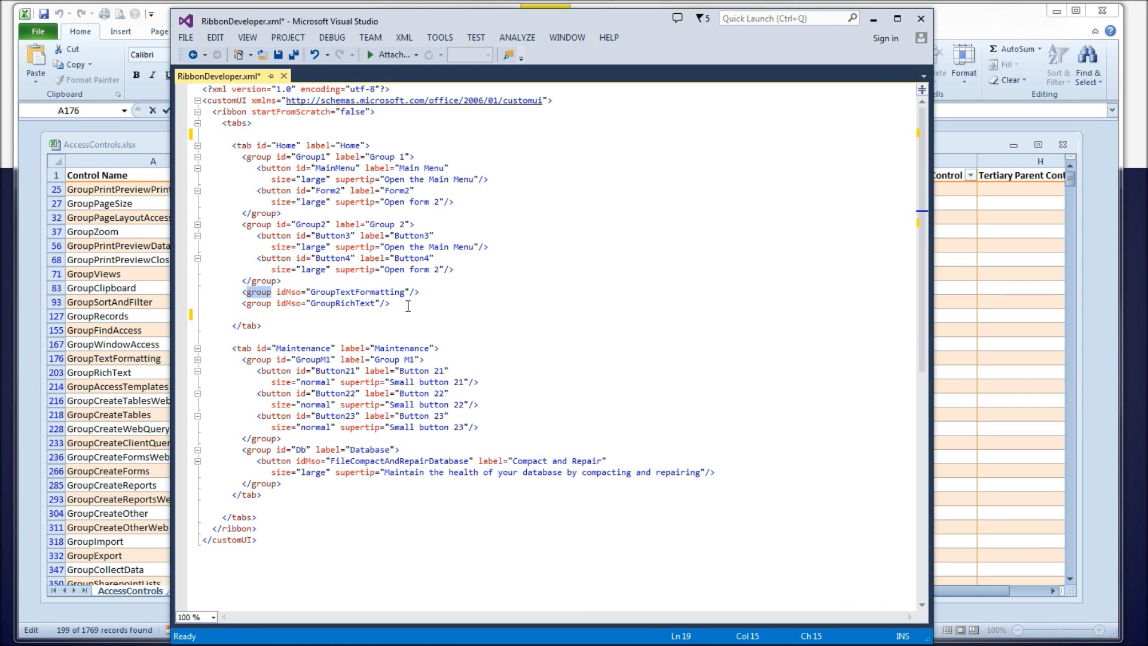
- Add <group idMso="GroupRichText"/> below GroupTextFormatting in RibbonDeveloper.xml
left_click(404, 304)
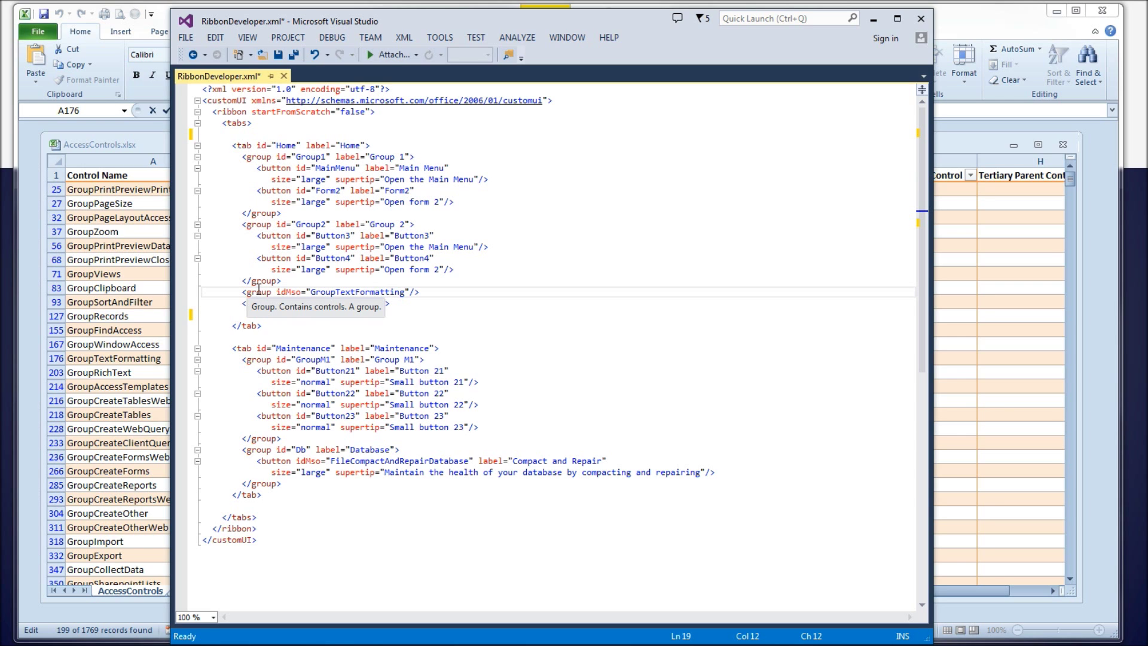
type("<group idMso=\"GroupRichText\"/>")
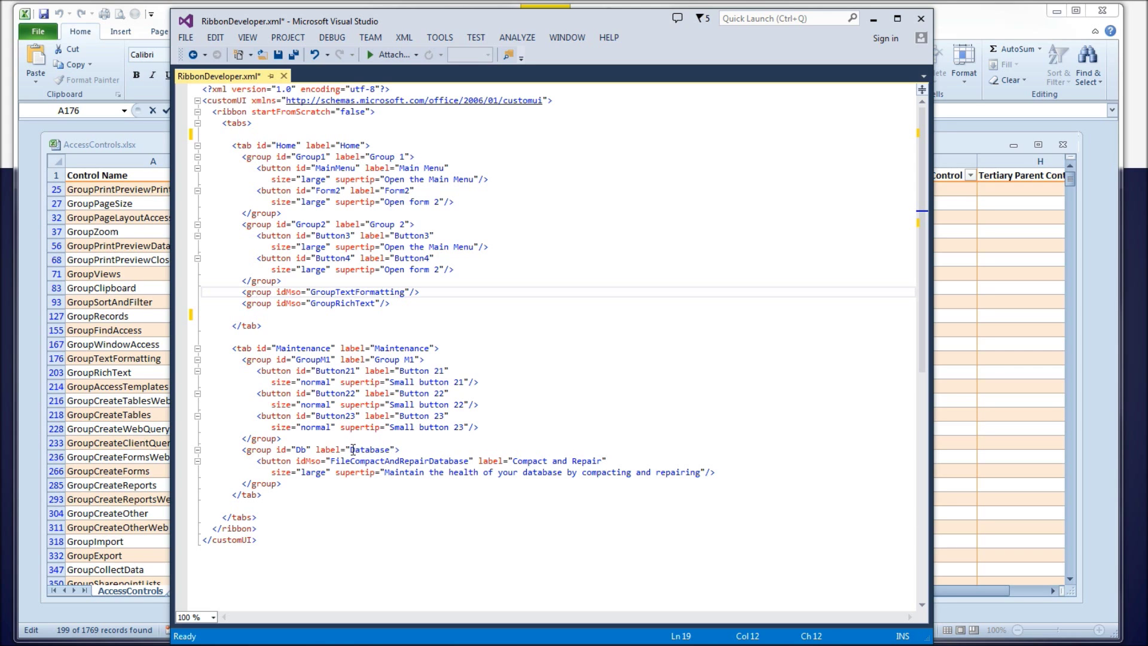
double_click(359, 448)
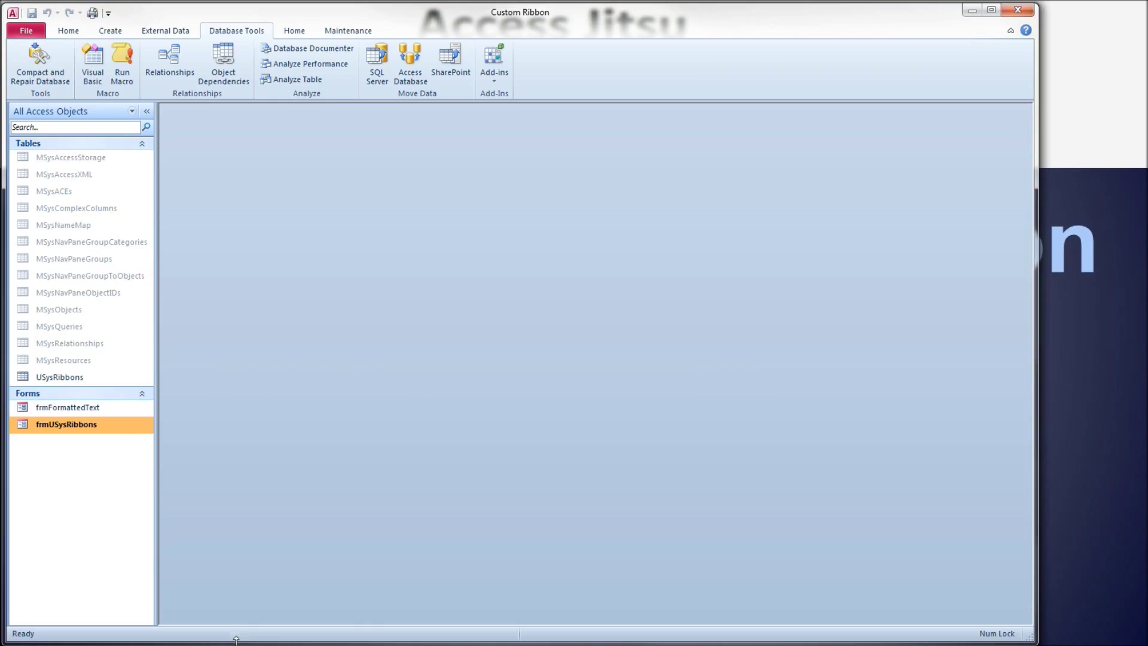
mouse_move(109, 425)
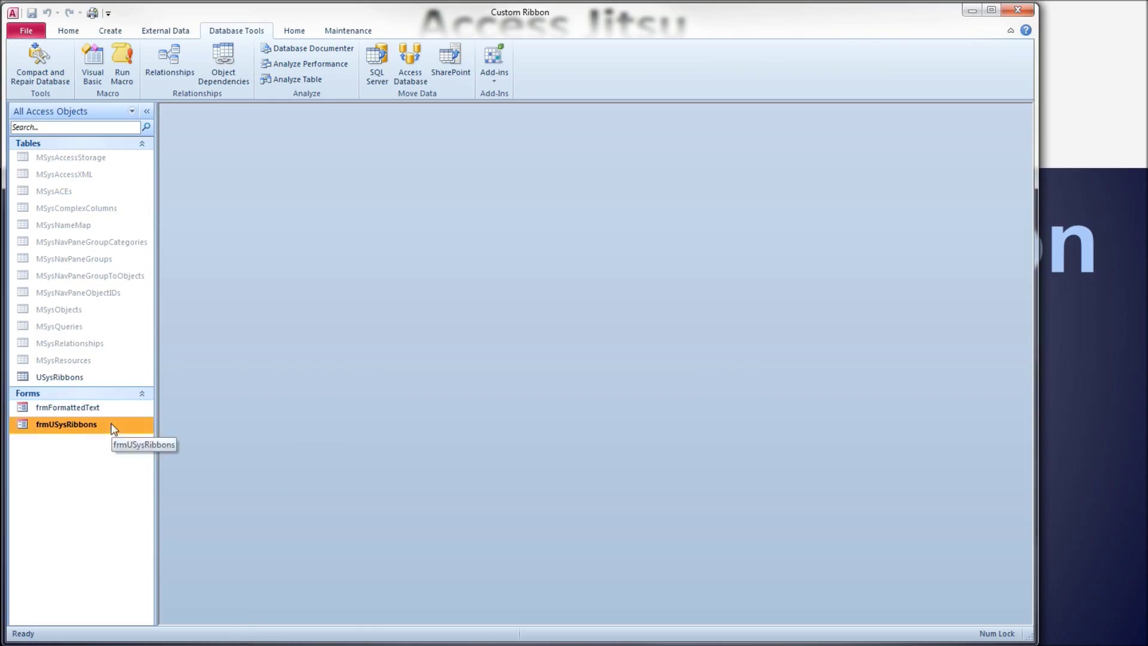
- Open frmUSysRibbons in Design View and select its Select All Text button for the Property Sheet
double_click(65, 424)
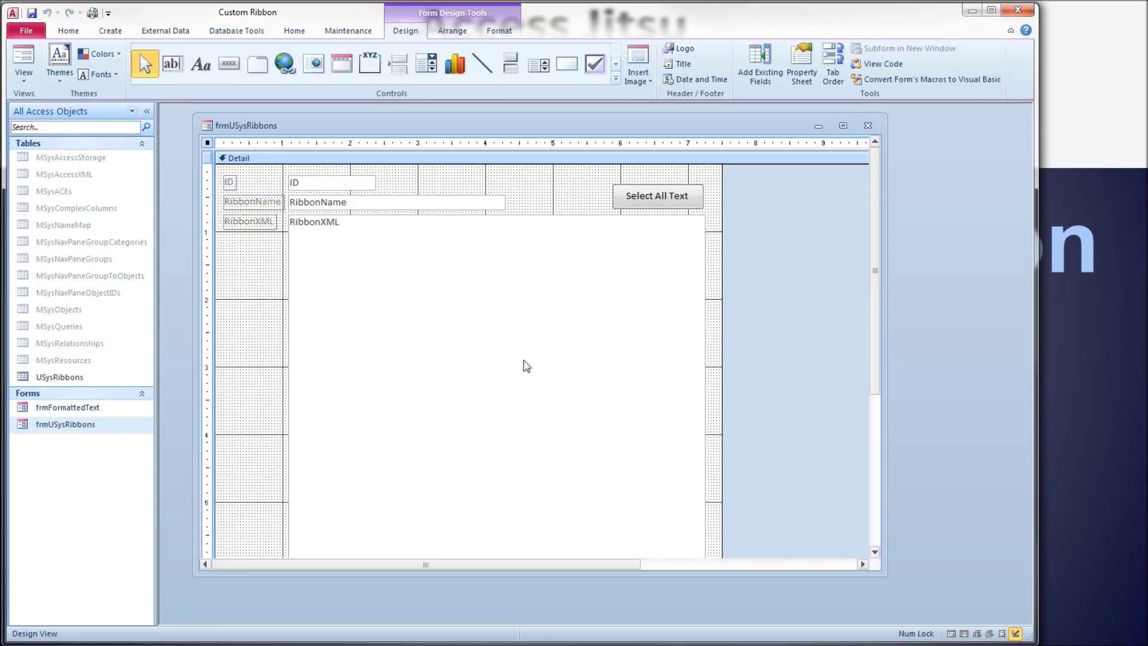
left_click(657, 196)
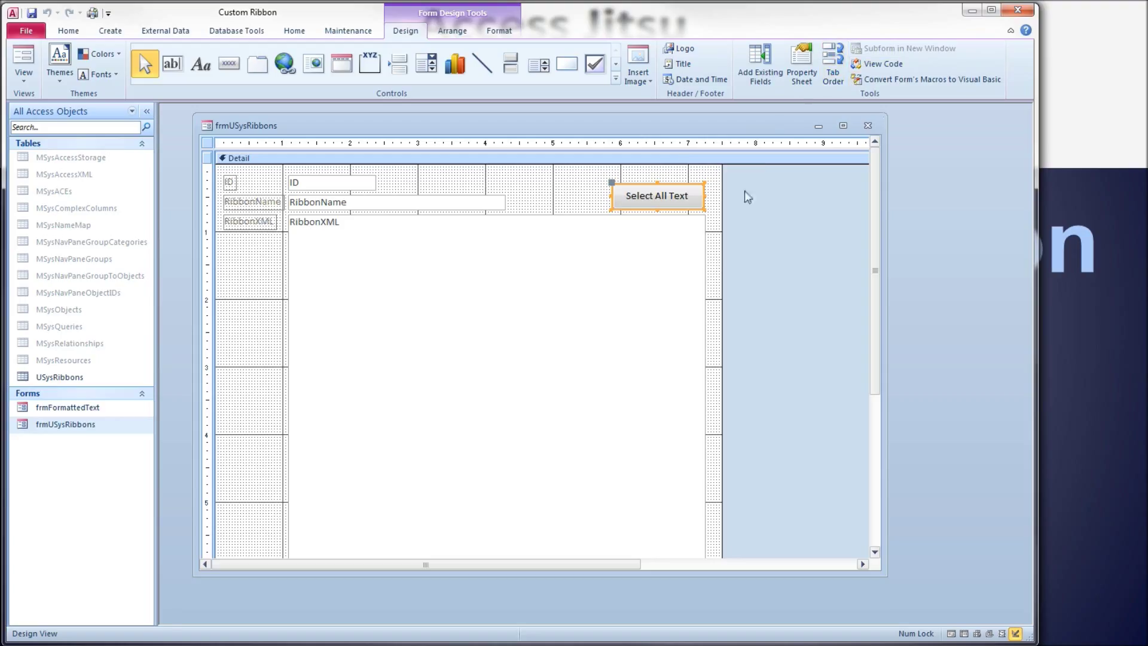
left_click(801, 59)
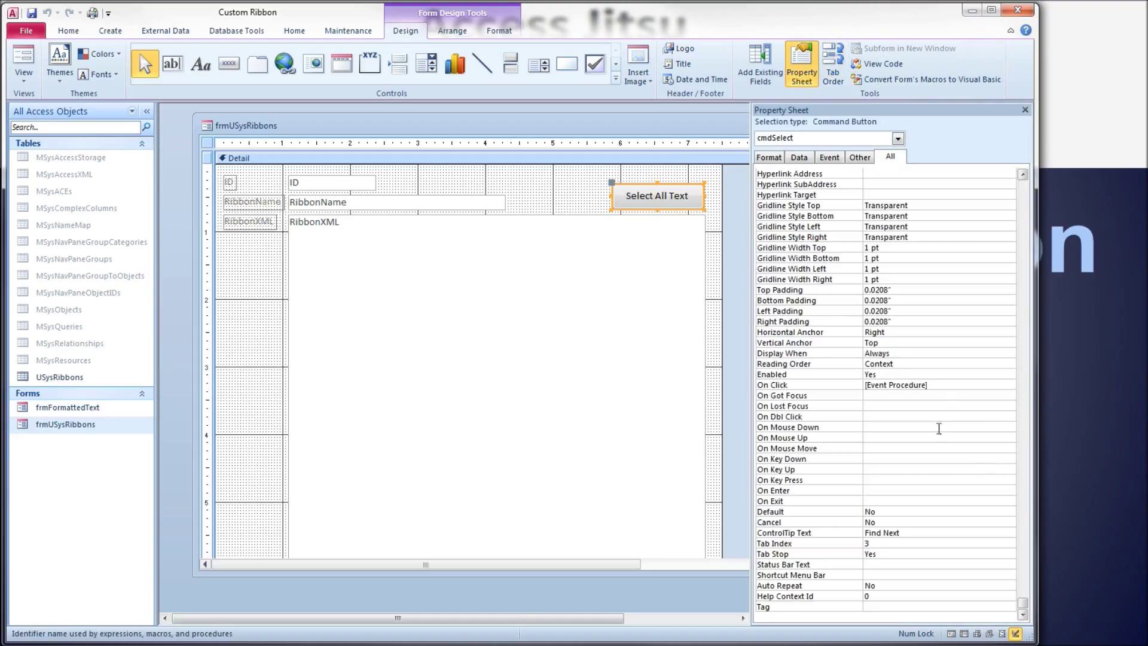
left_click(894, 385)
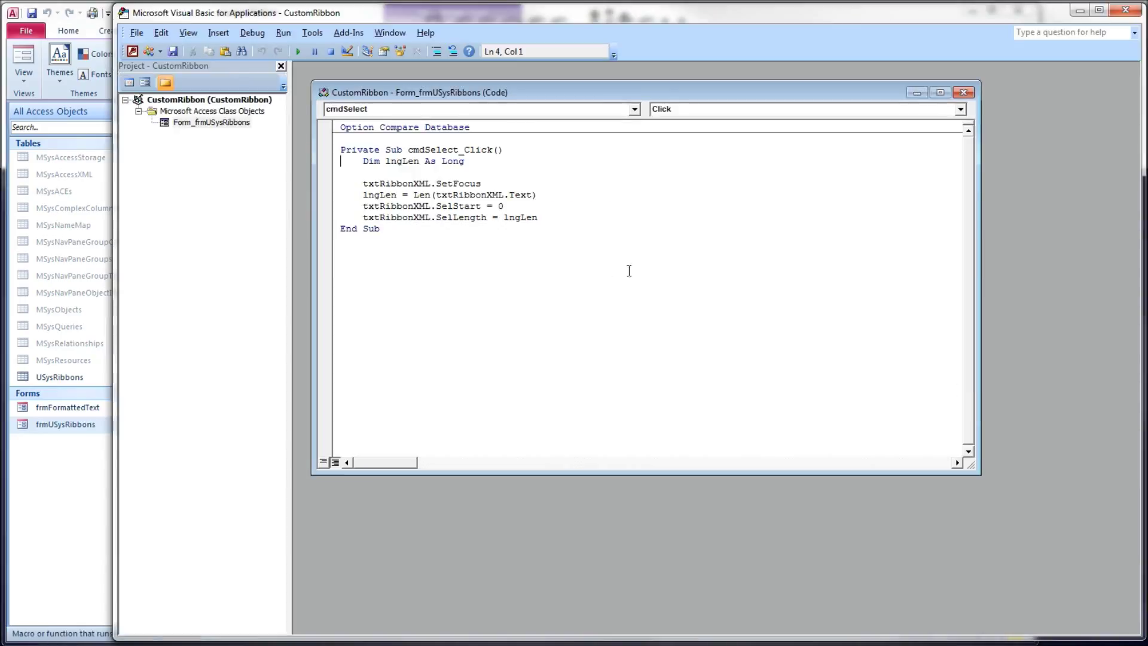
mouse_move(696, 160)
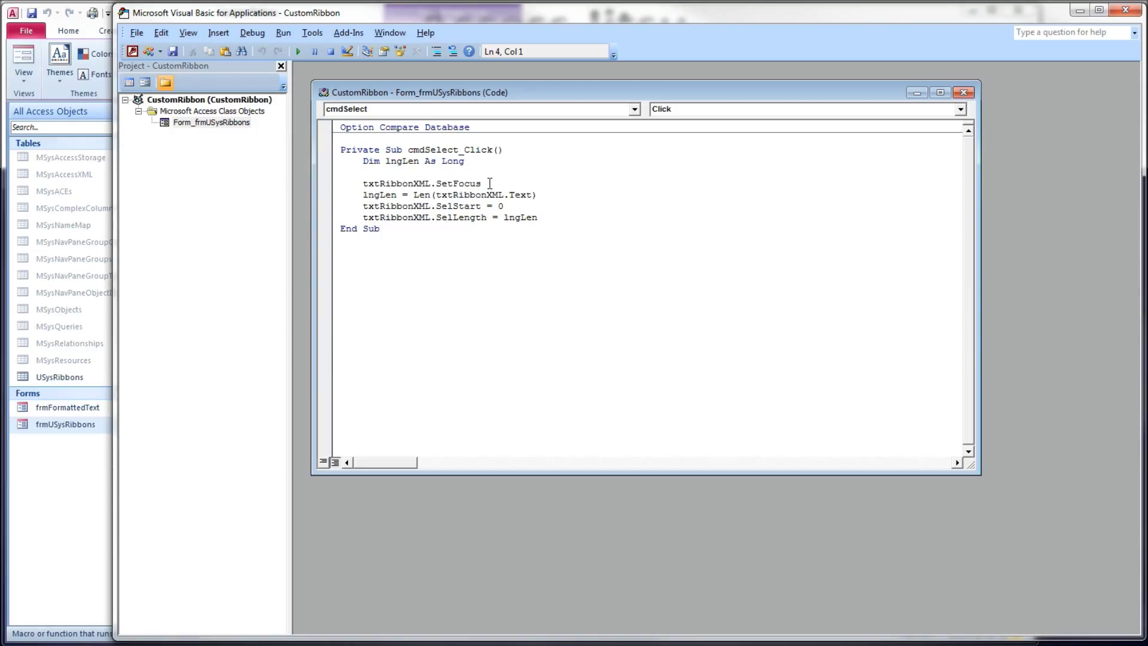
mouse_move(265, 330)
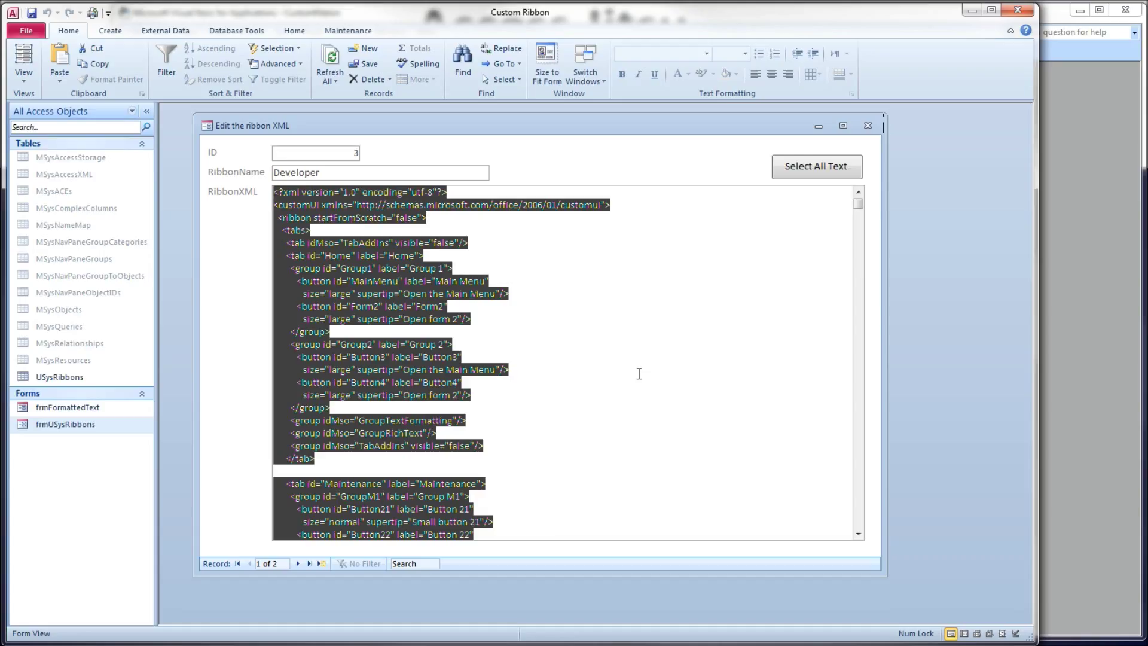
mouse_move(549, 327)
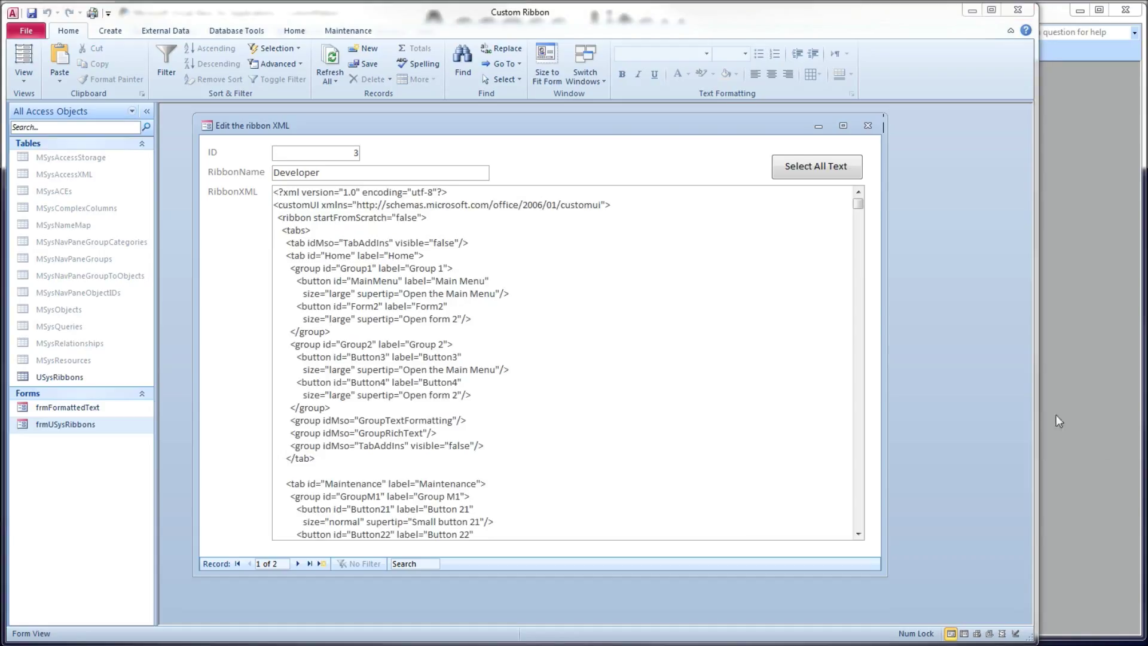
- Check the users ribbon record, then return to the Developer ribbon record with the updated XML
scroll("down", 3)
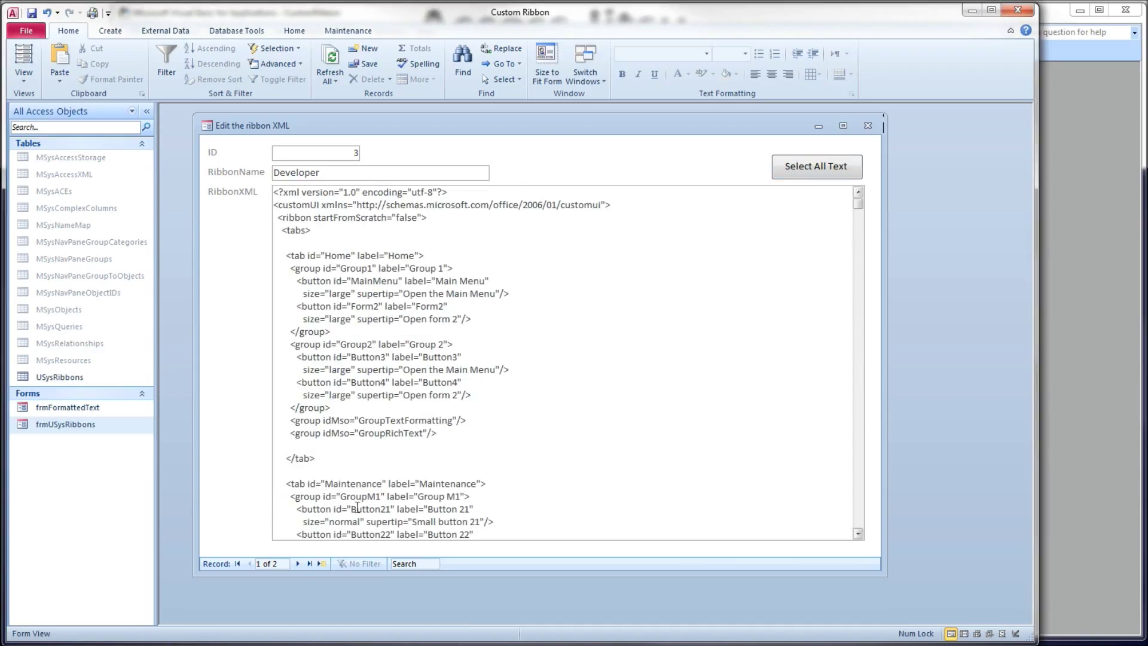
left_click(308, 563)
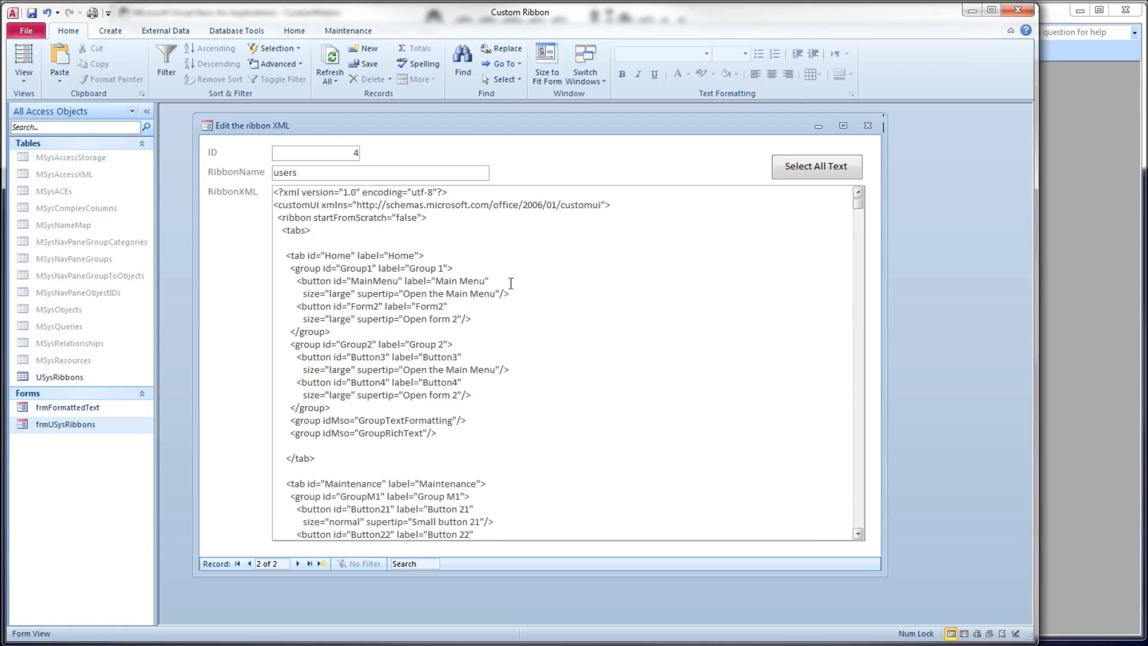
double_click(399, 218)
type("tru")
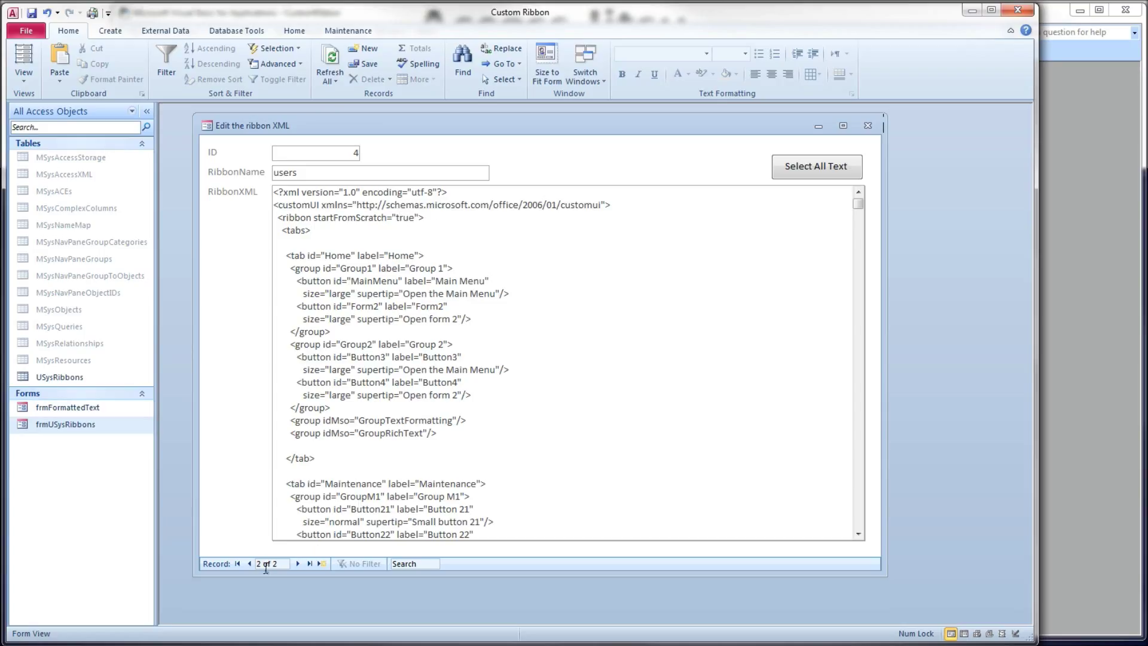
left_click(251, 563)
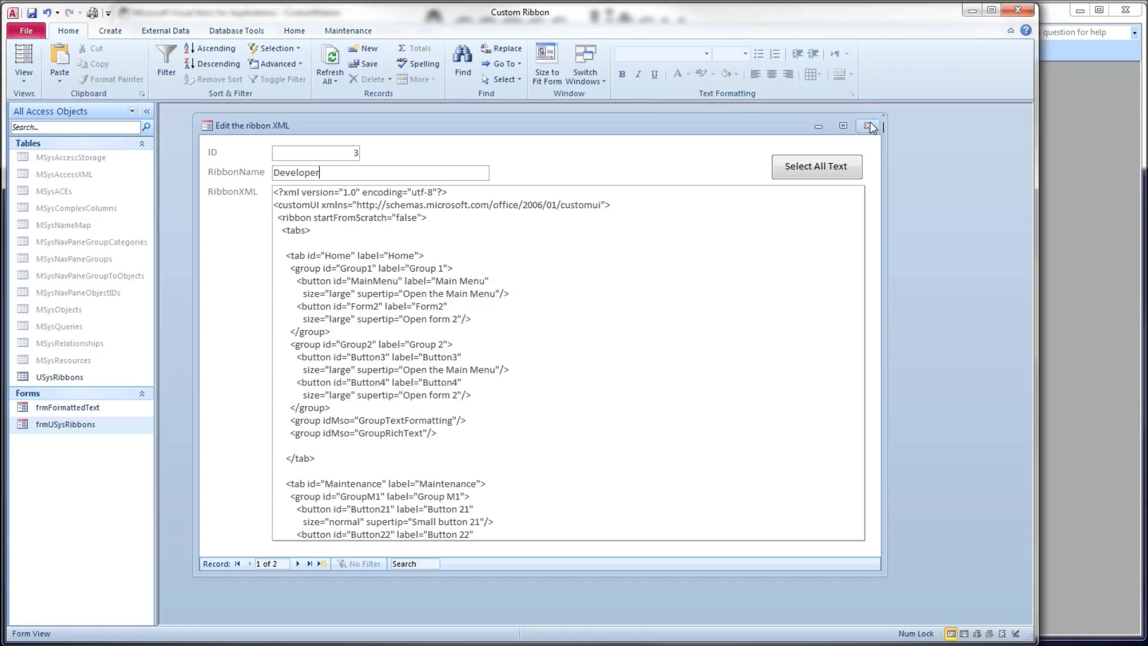
- Close the ribbon form and view the custom Home and Maintenance tabs with their new groups
left_click(866, 126)
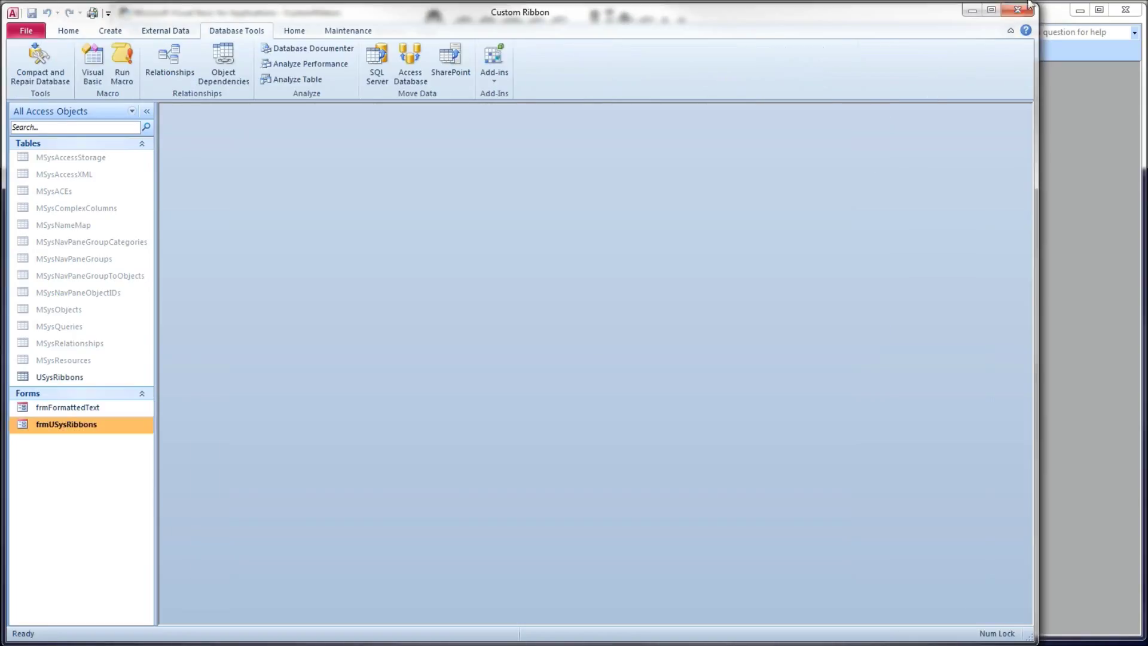
left_click(67, 31)
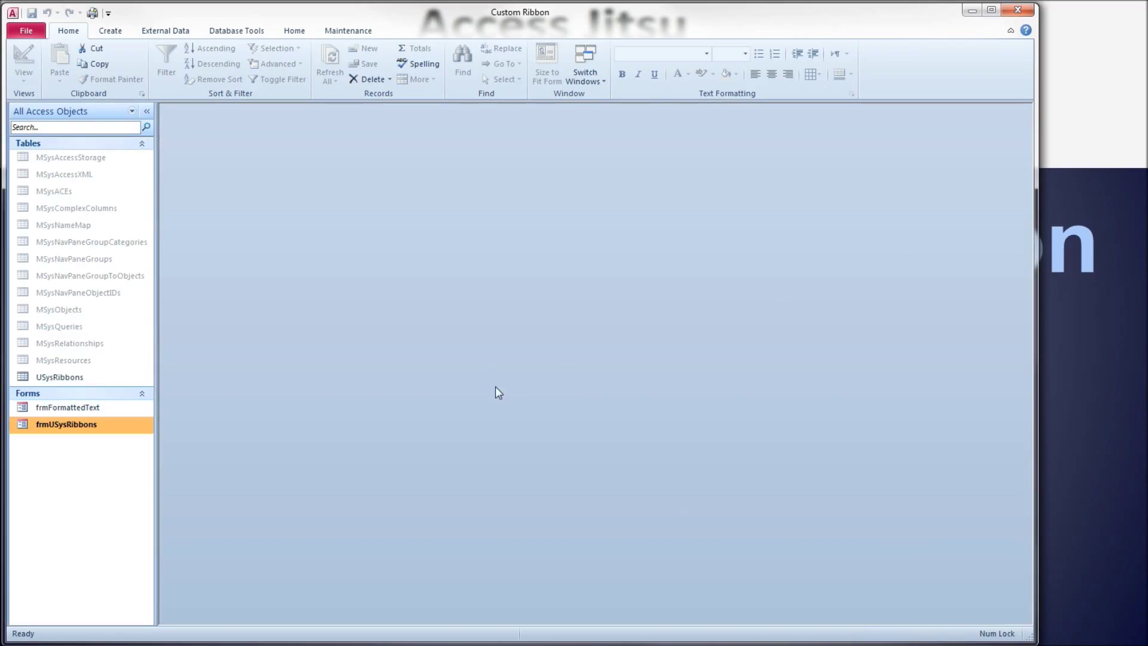
left_click(294, 30)
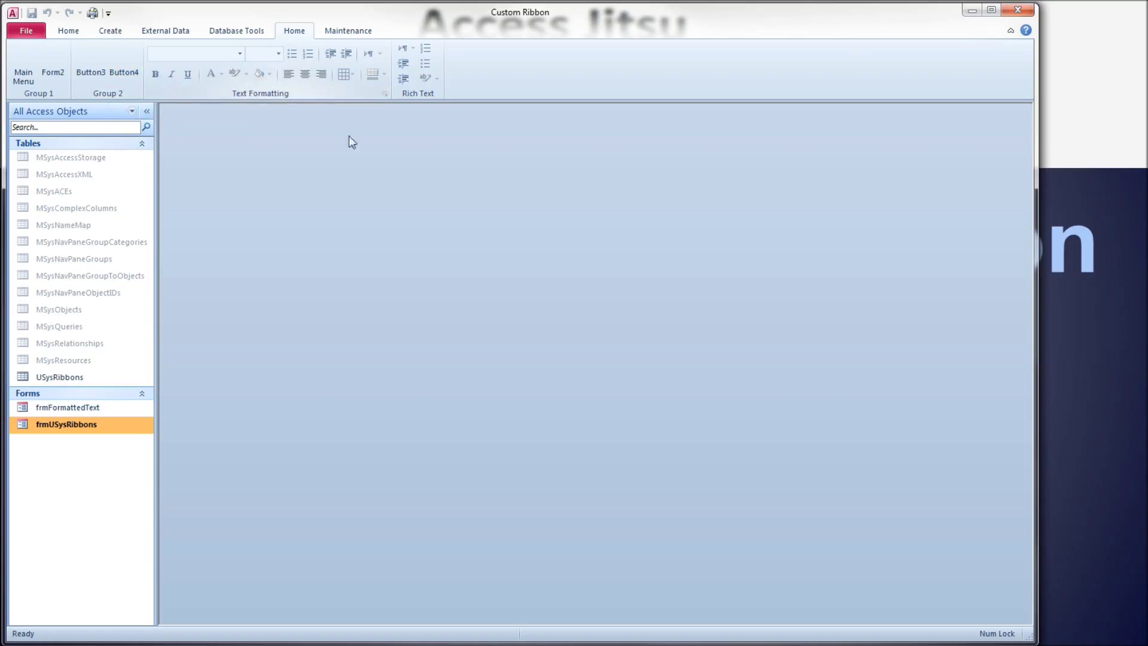
mouse_move(338, 102)
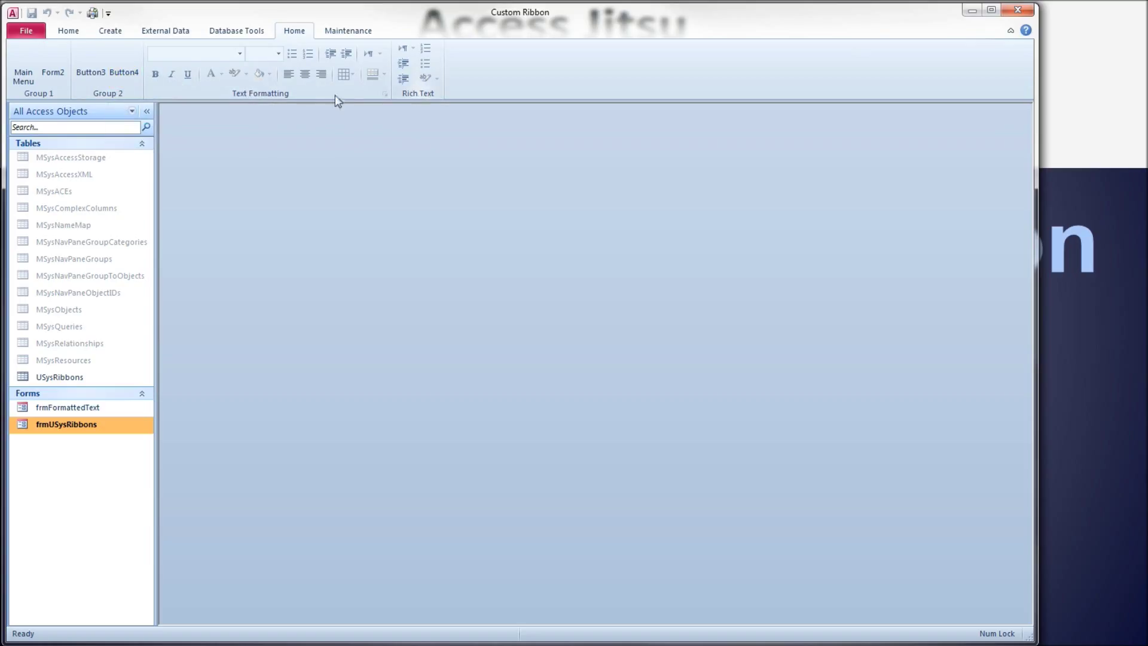
left_click(349, 31)
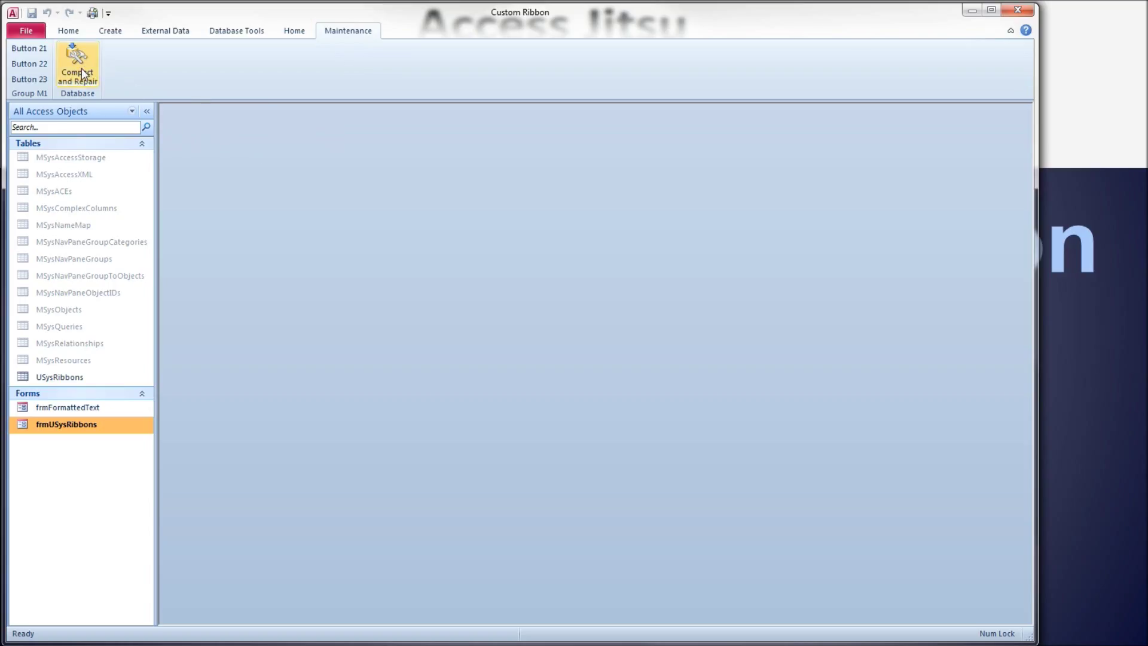
mouse_move(77, 62)
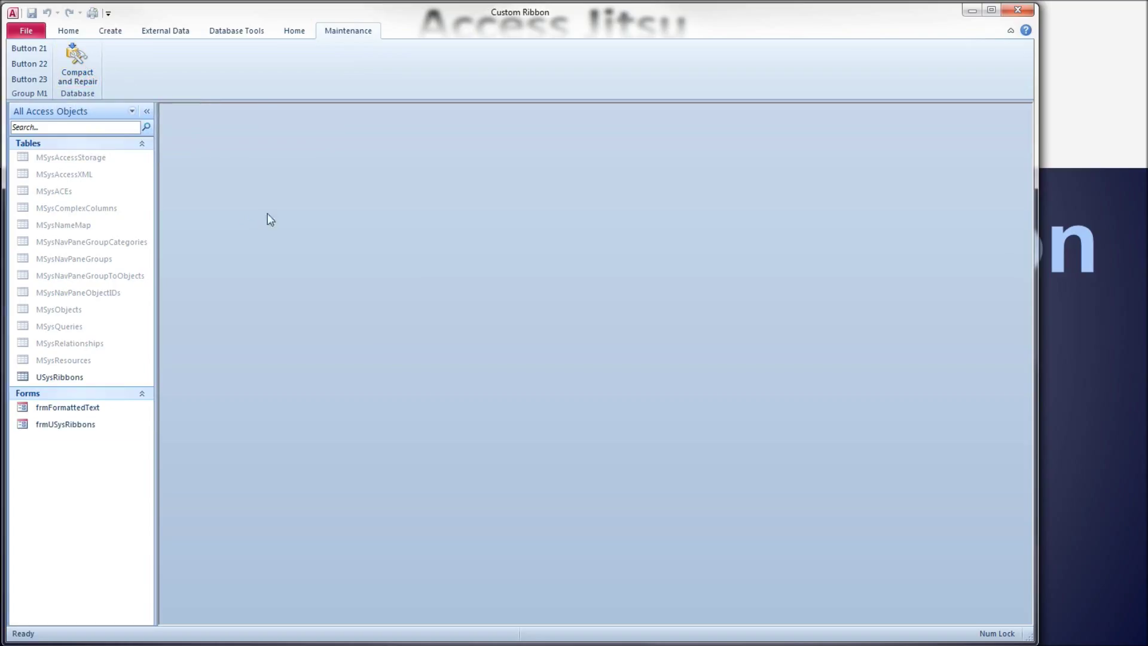
- Return to the custom Home tab and select forms in the Navigation Pane
left_click(294, 31)
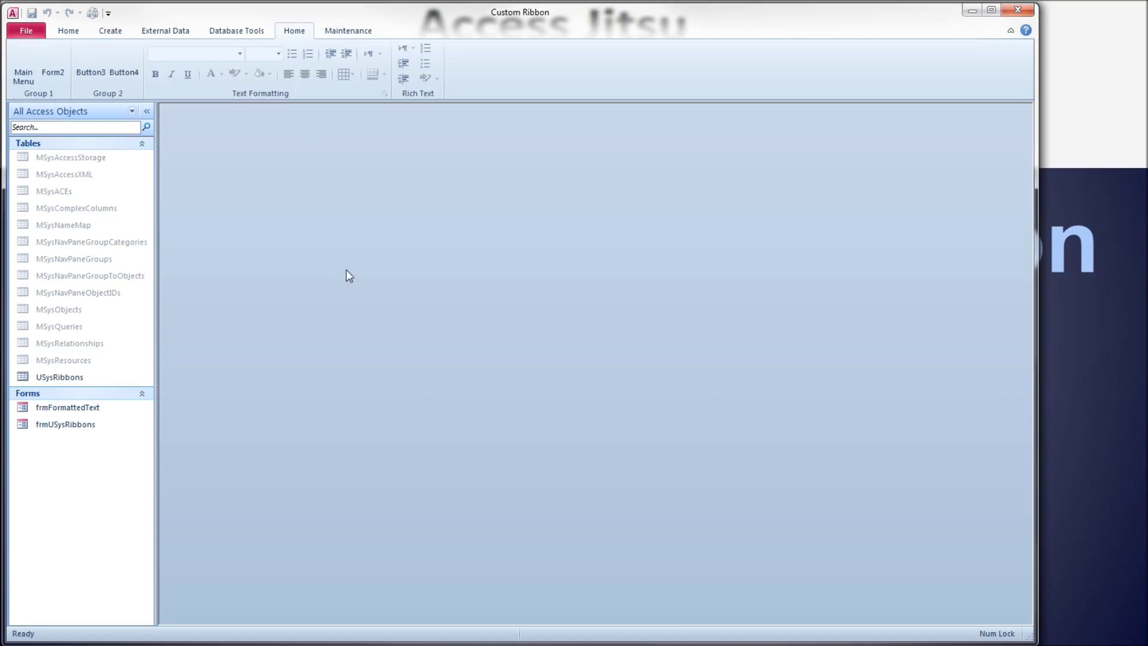
left_click(66, 407)
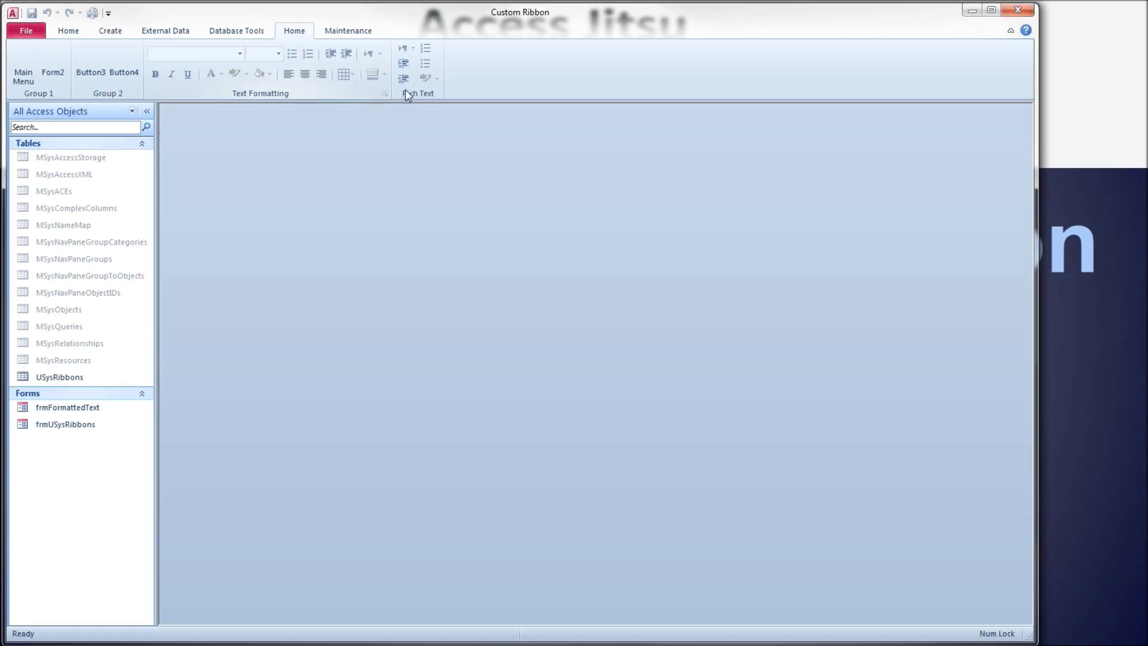
mouse_move(248, 99)
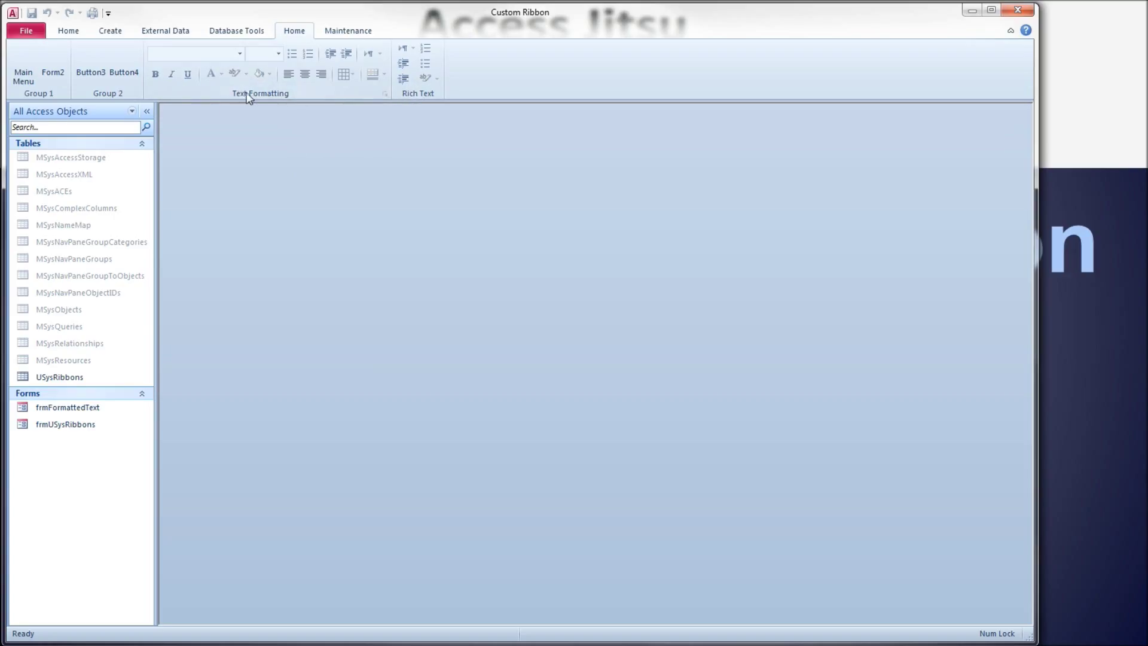
mouse_move(466, 368)
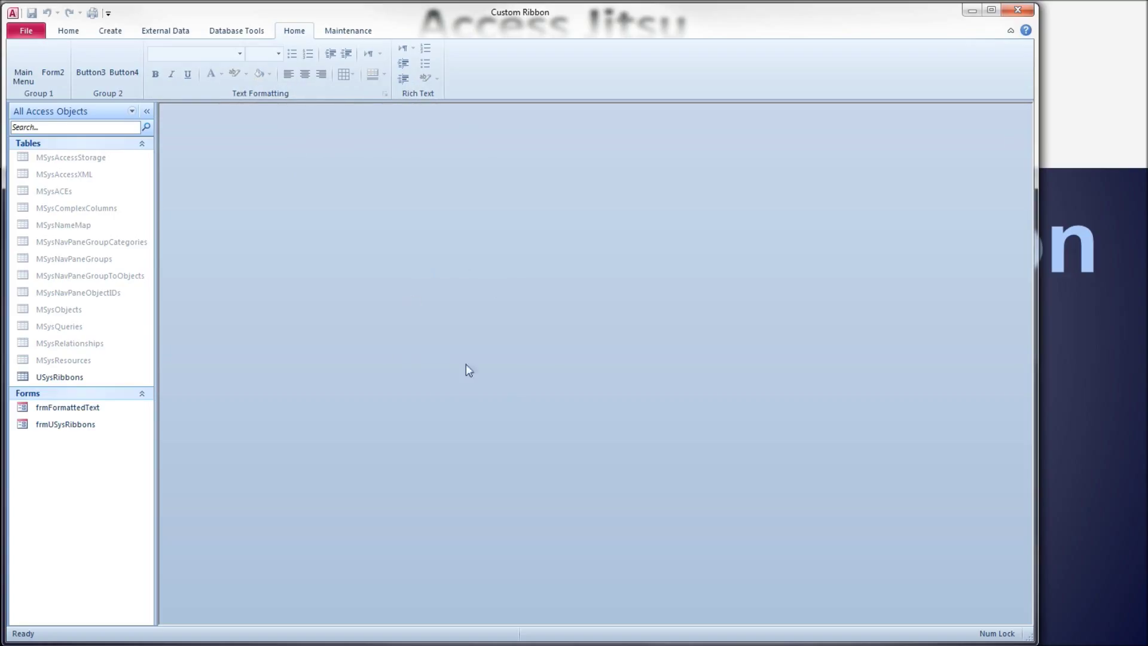
left_click(61, 423)
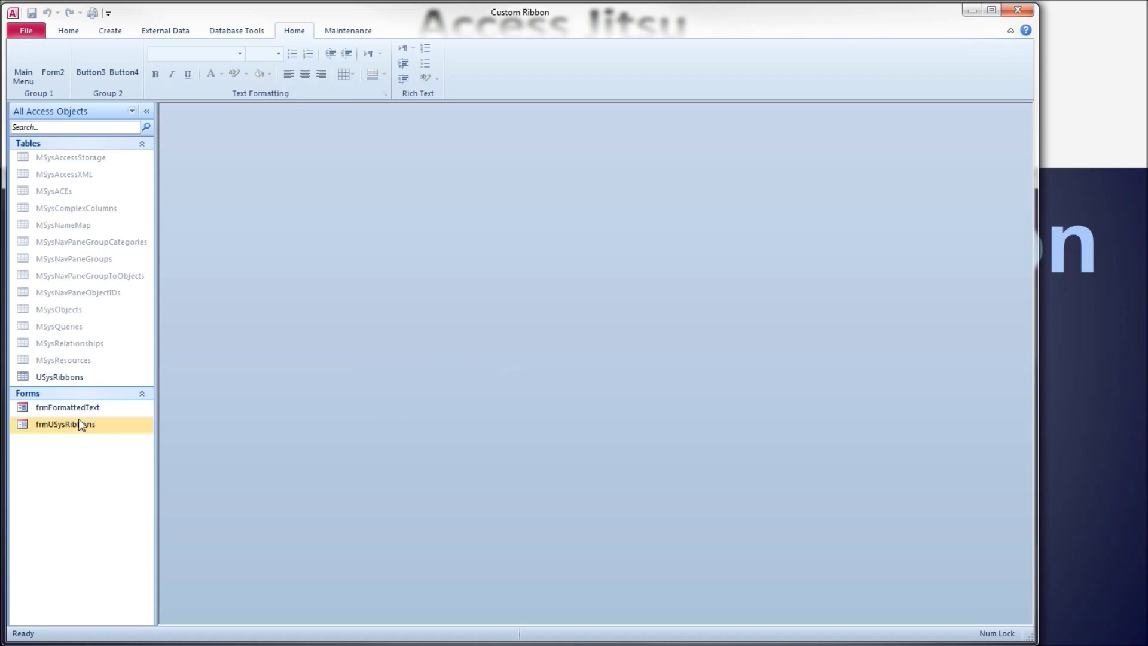
- Open frmFormattedText in Design View and select its large Rich Text box
right_click(67, 406)
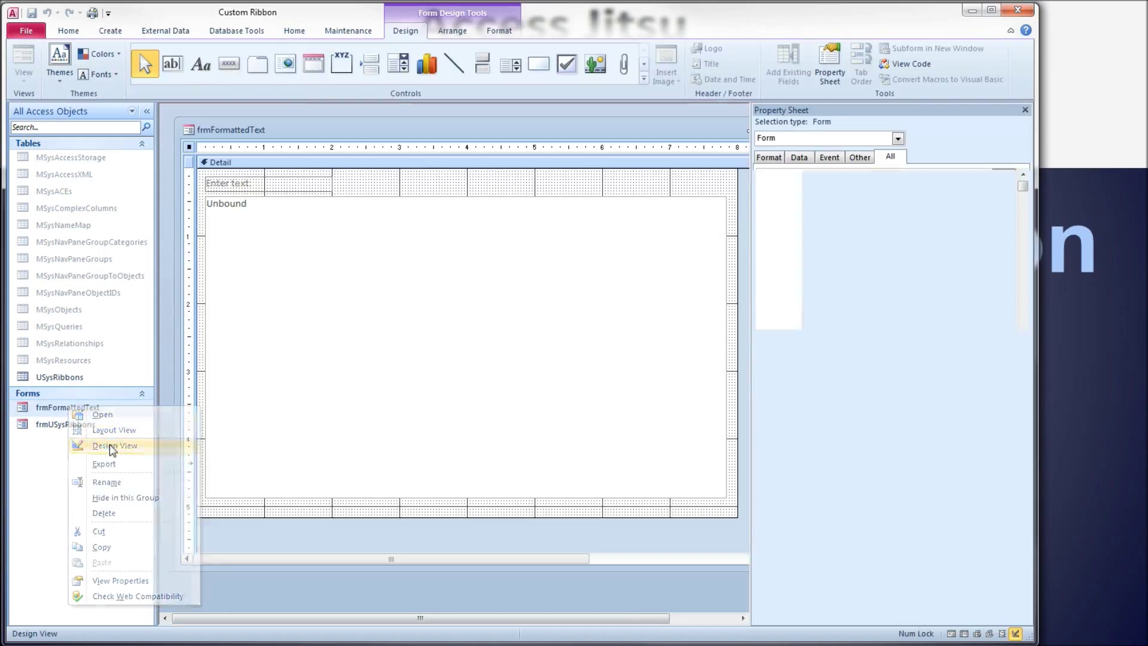
left_click(112, 445)
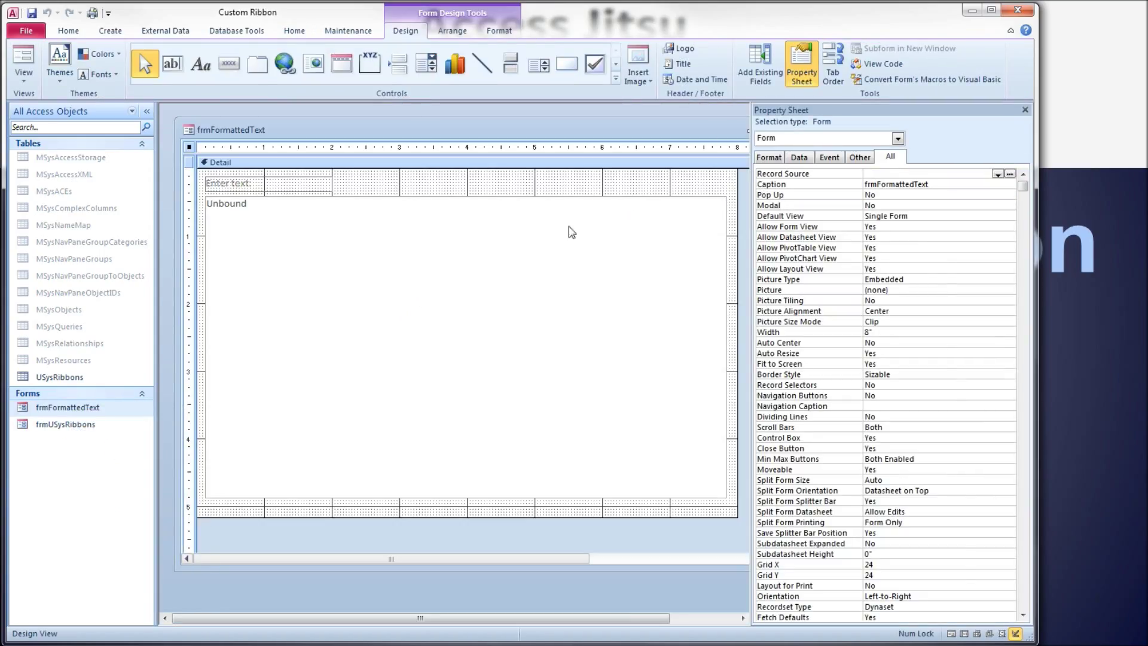
left_click(345, 279)
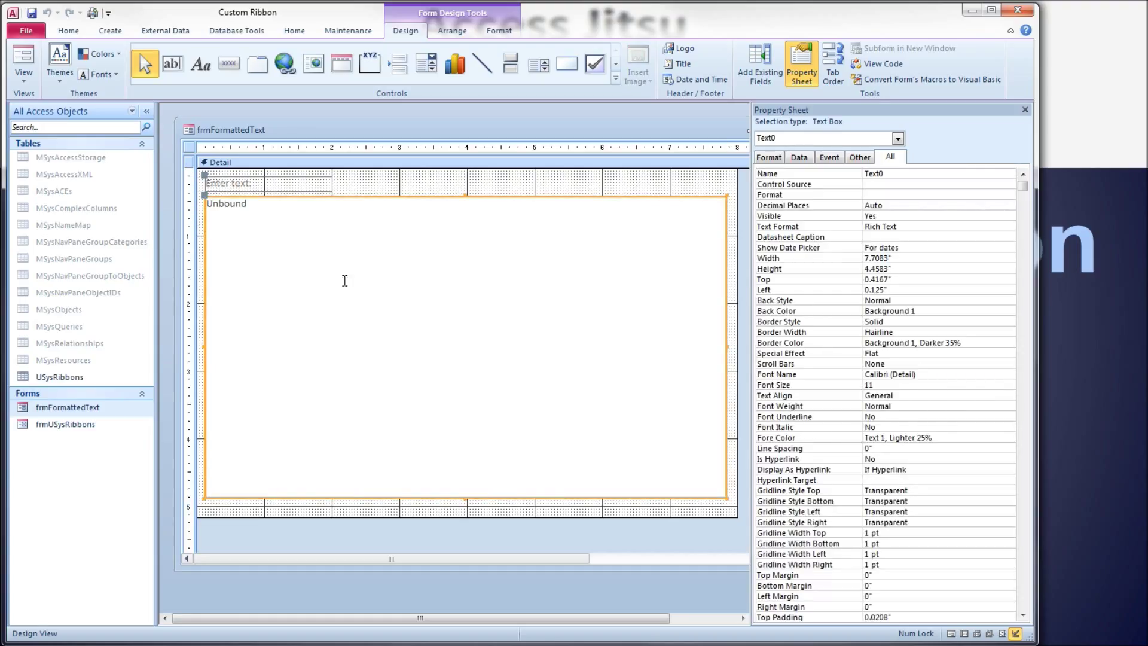
mouse_move(770, 262)
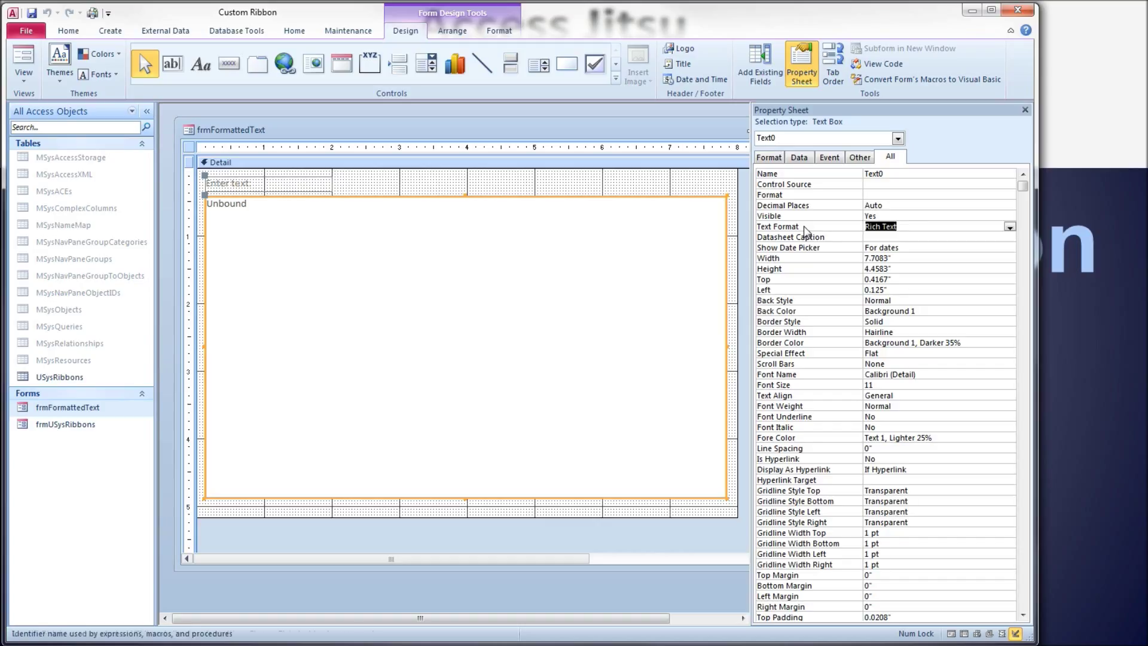
mouse_move(1010, 226)
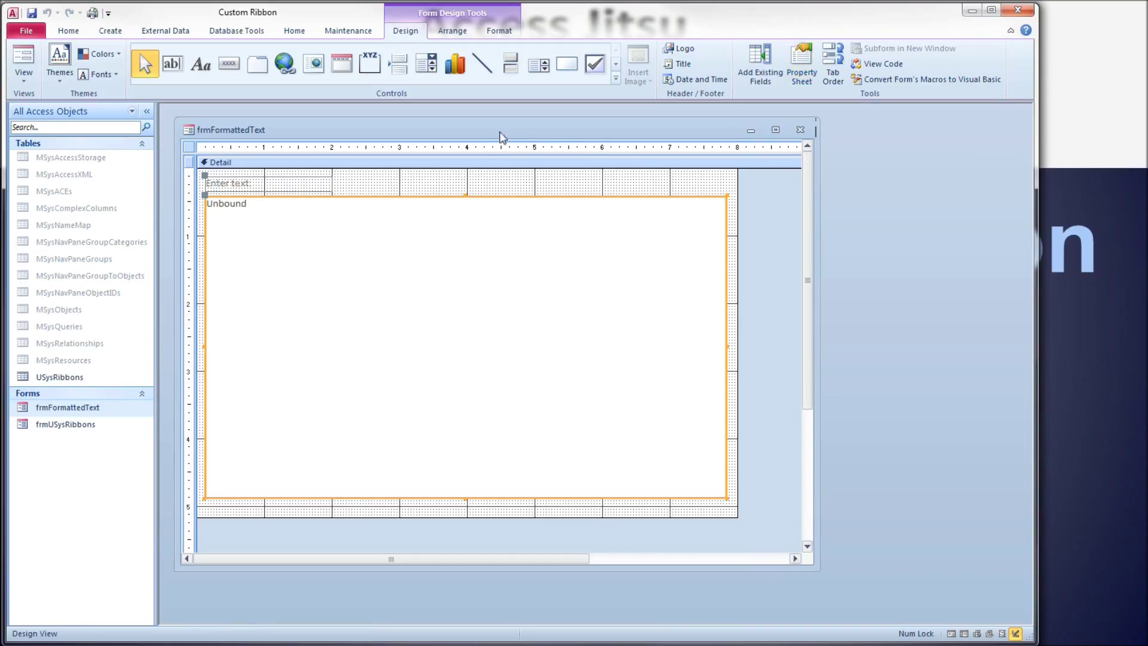
- Enter 'Sample Heading' in Form View and make it bold, 18 point and blue from the ribbon groups
left_click(22, 63)
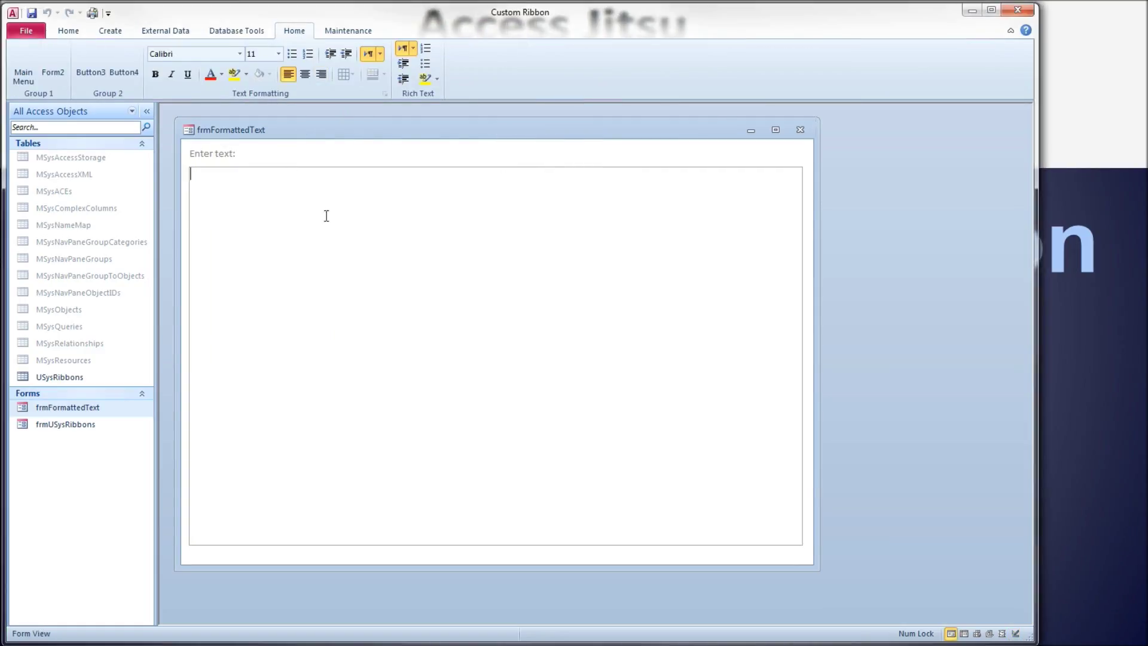
type("Sample Heading")
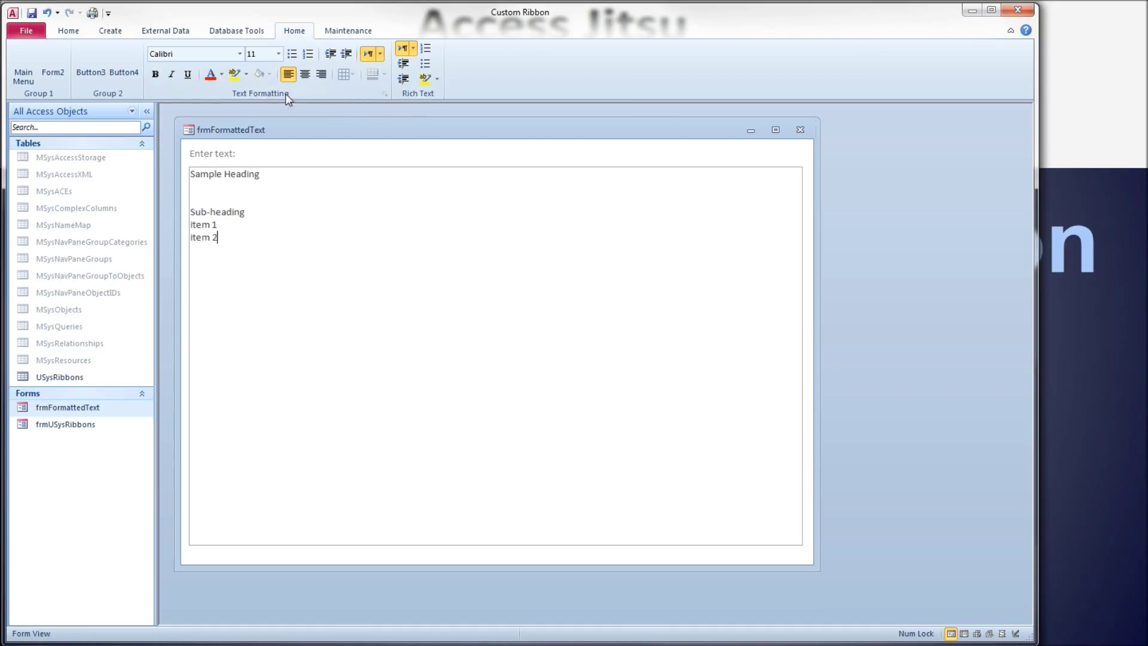
double_click(208, 174)
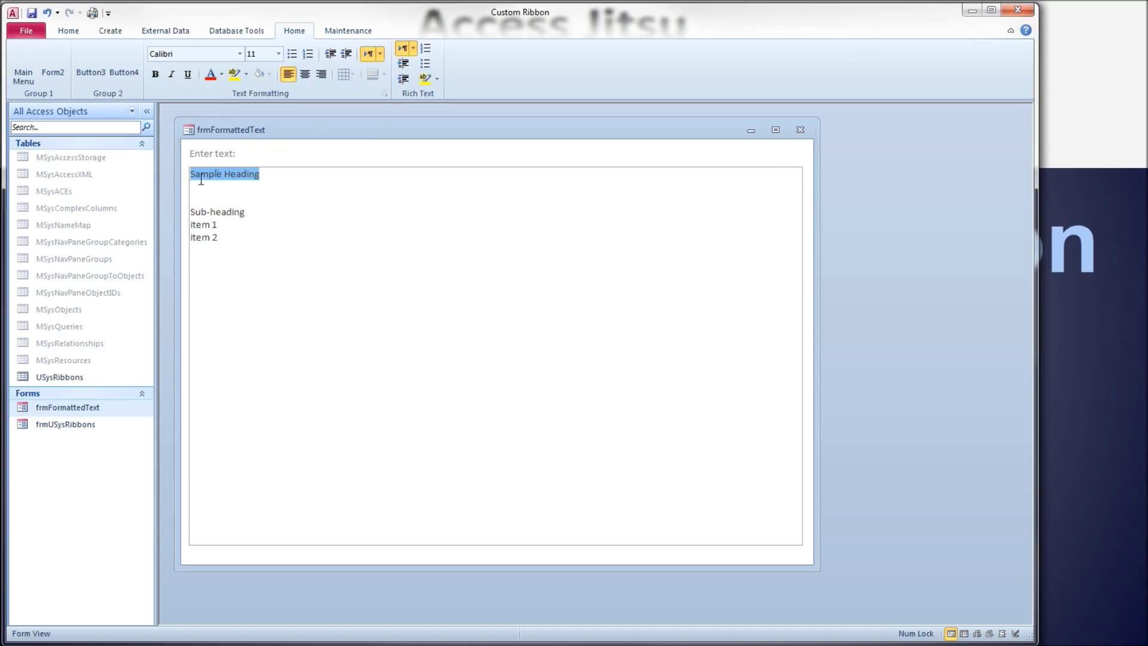
left_click(155, 74)
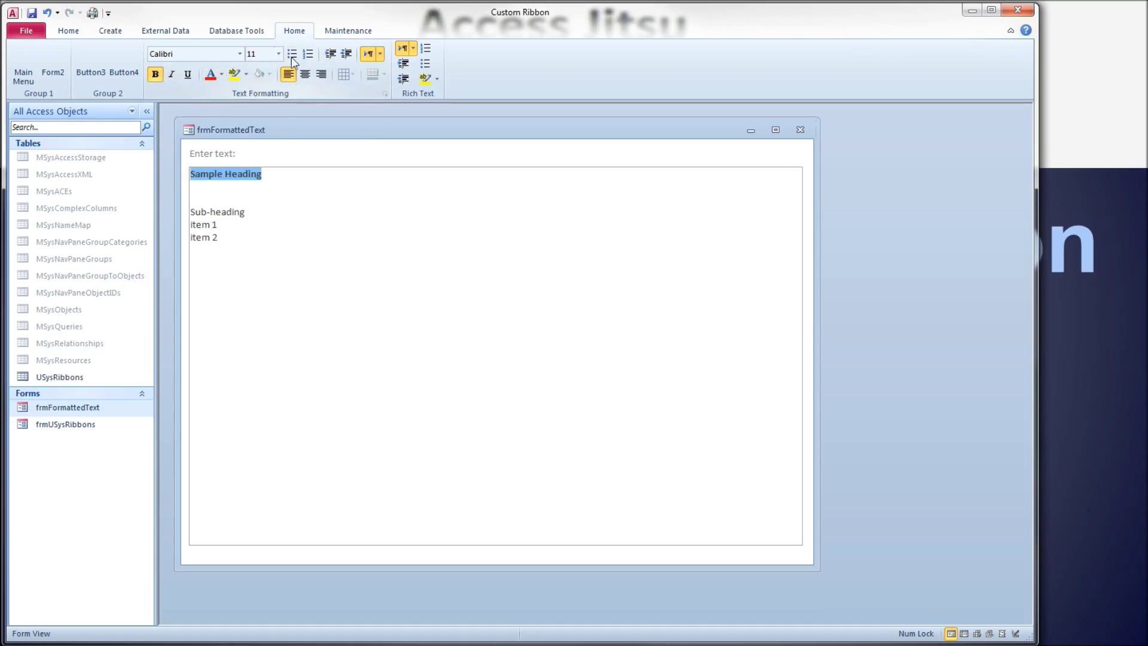
left_click(278, 54)
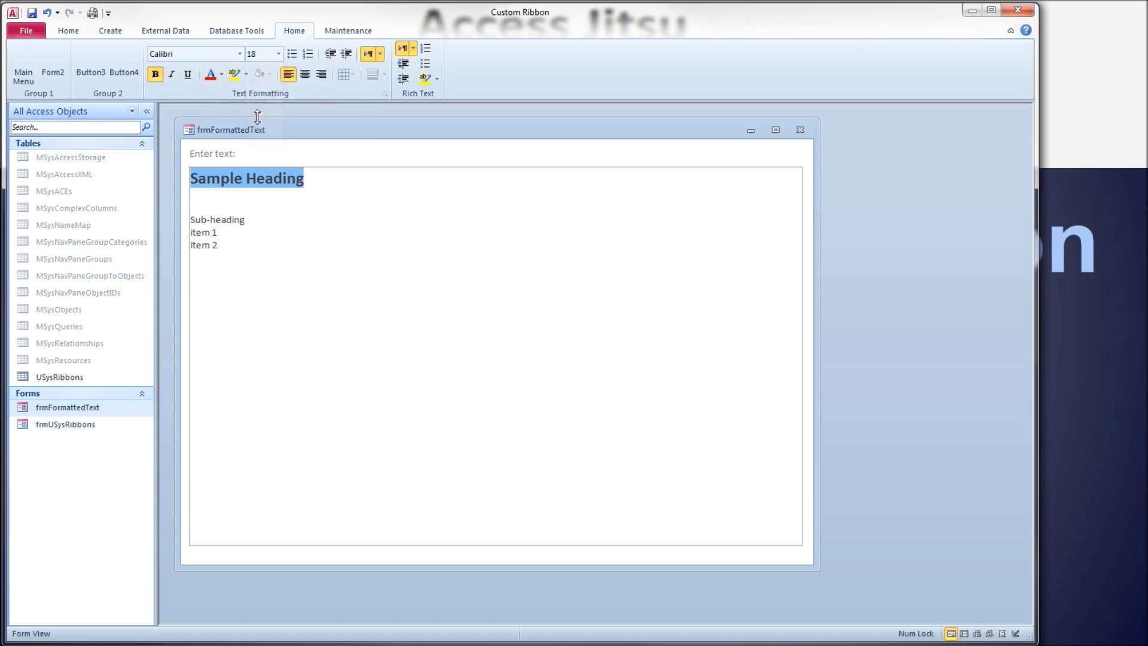
left_click(220, 74)
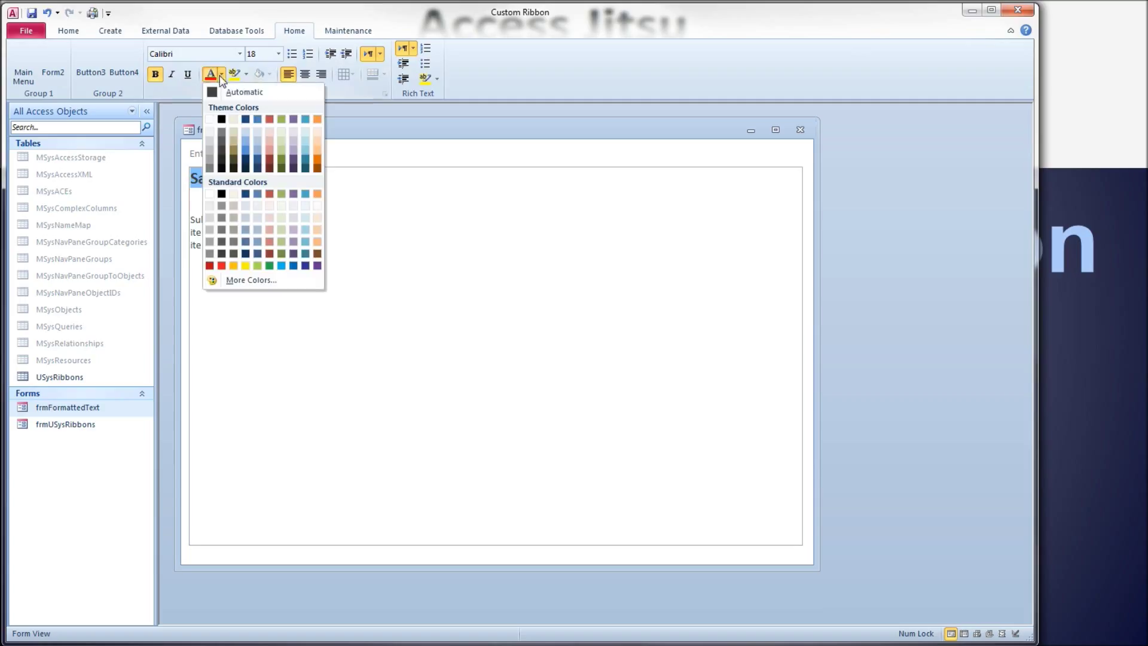
mouse_move(244, 153)
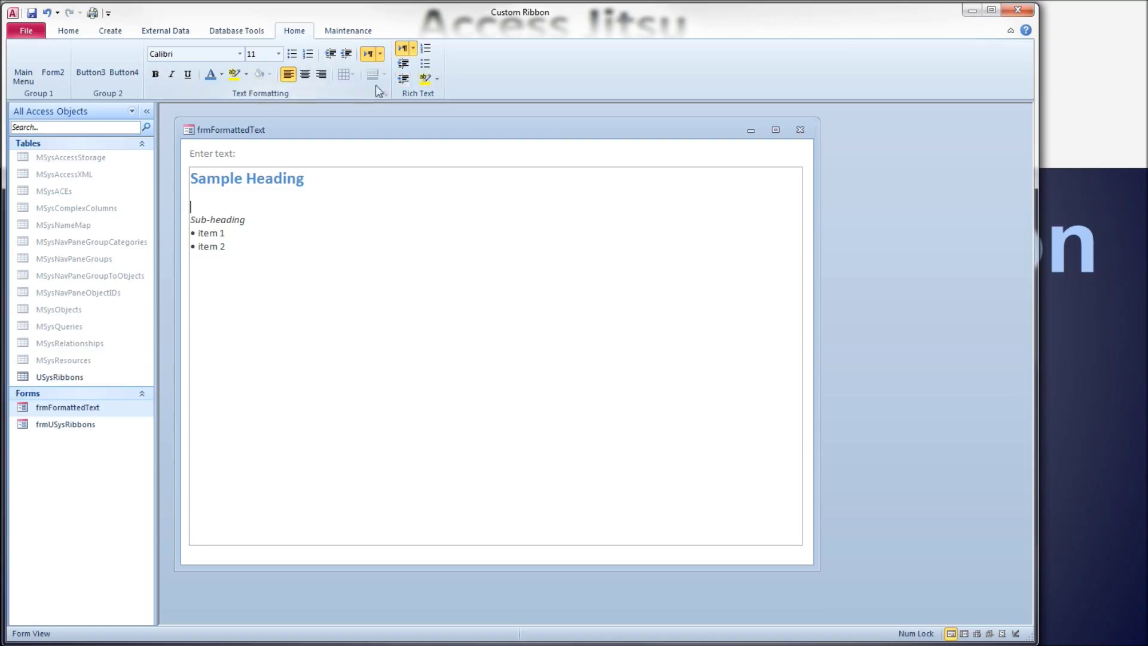
mouse_move(403, 78)
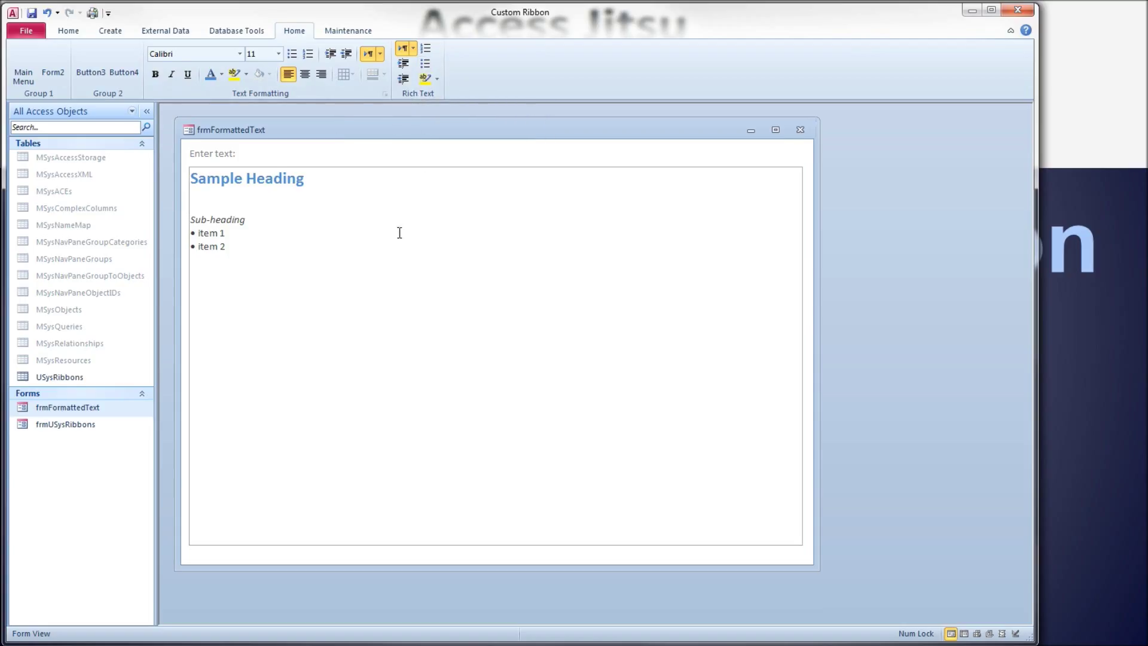
left_click(800, 129)
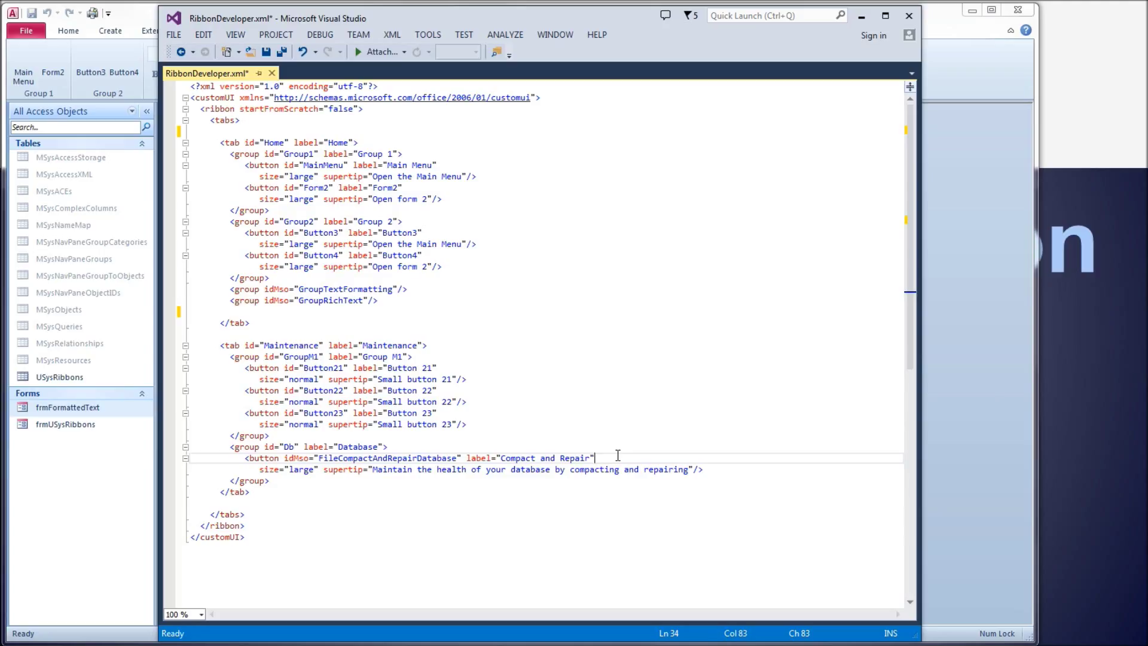
- Add visible="false" to the fileCompactAndRepairDatabase button and save RibbonDeveloper.xml
type("\" \"")
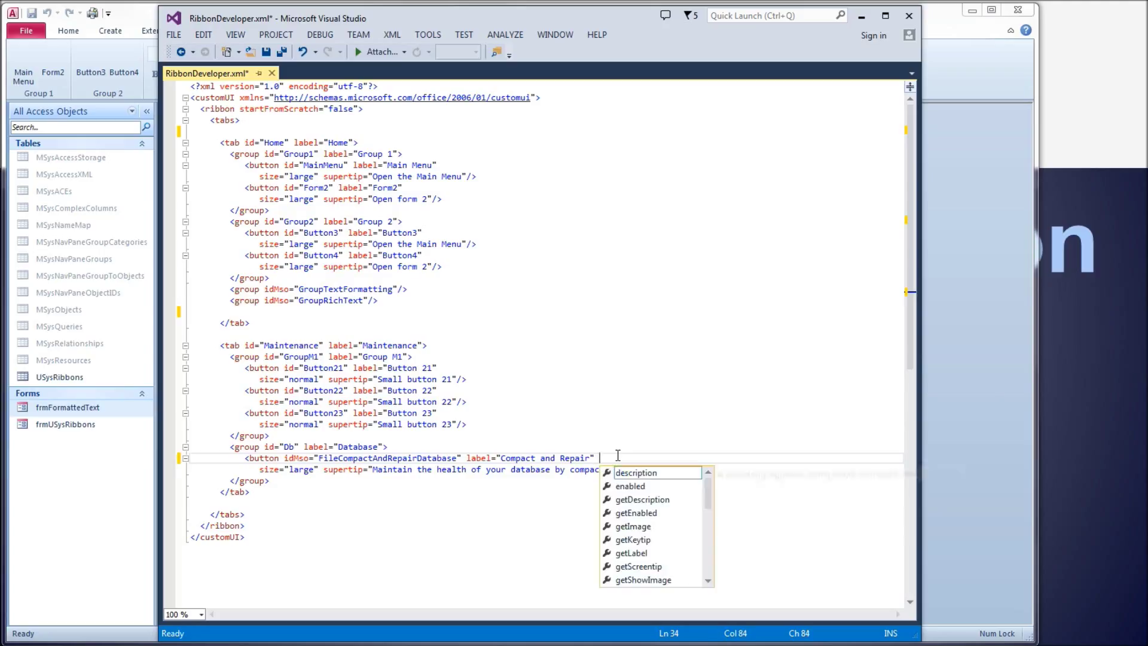
type("visible=\"true")
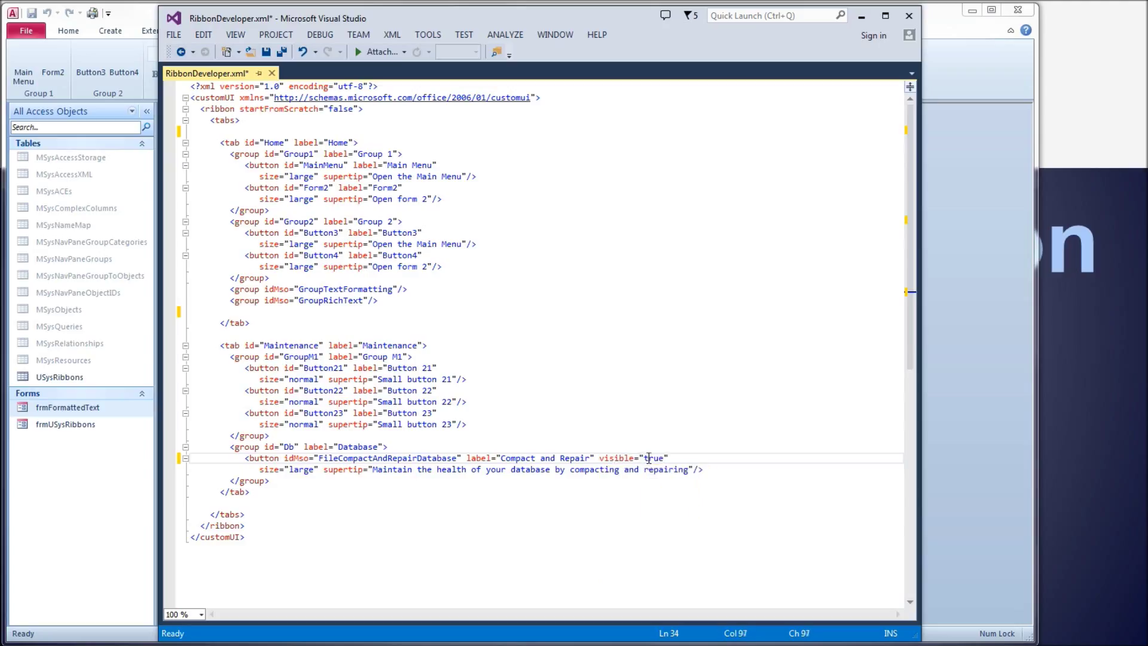
type("false")
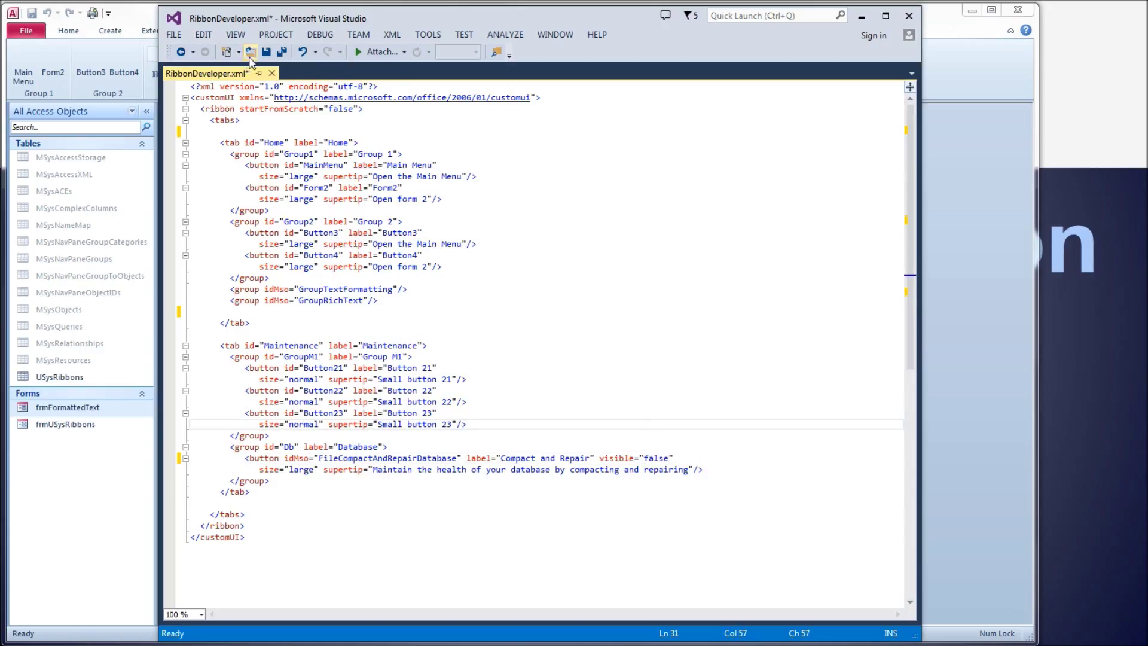
left_click(253, 52)
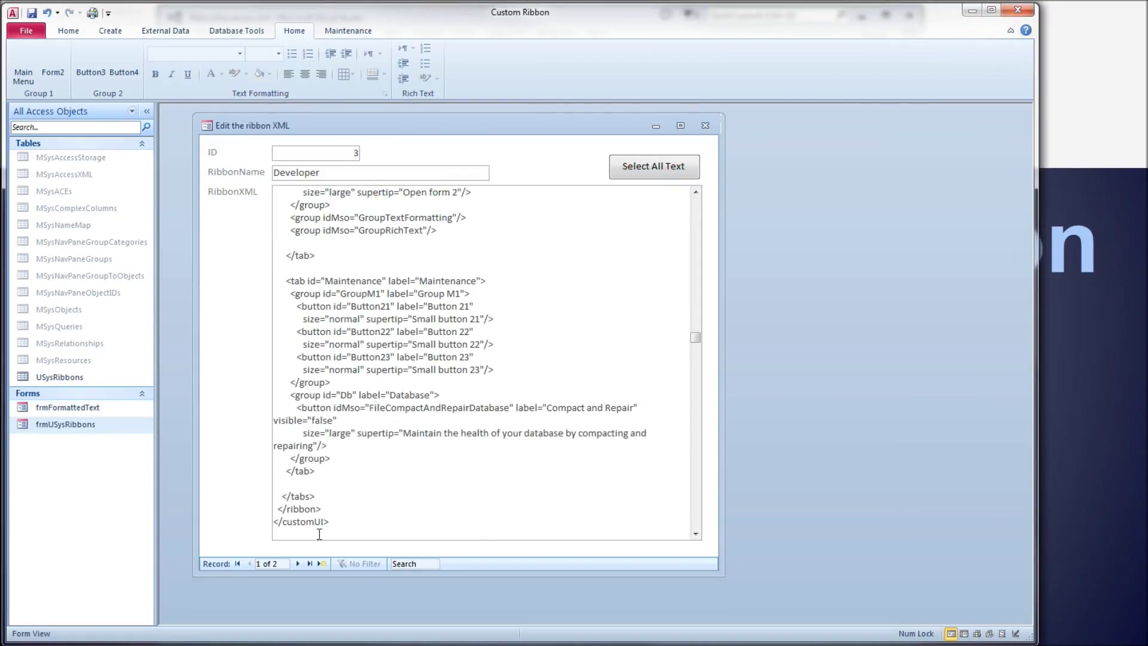
- Save the Developer record with the updated XML hiding Compact and Repair
left_click(706, 126)
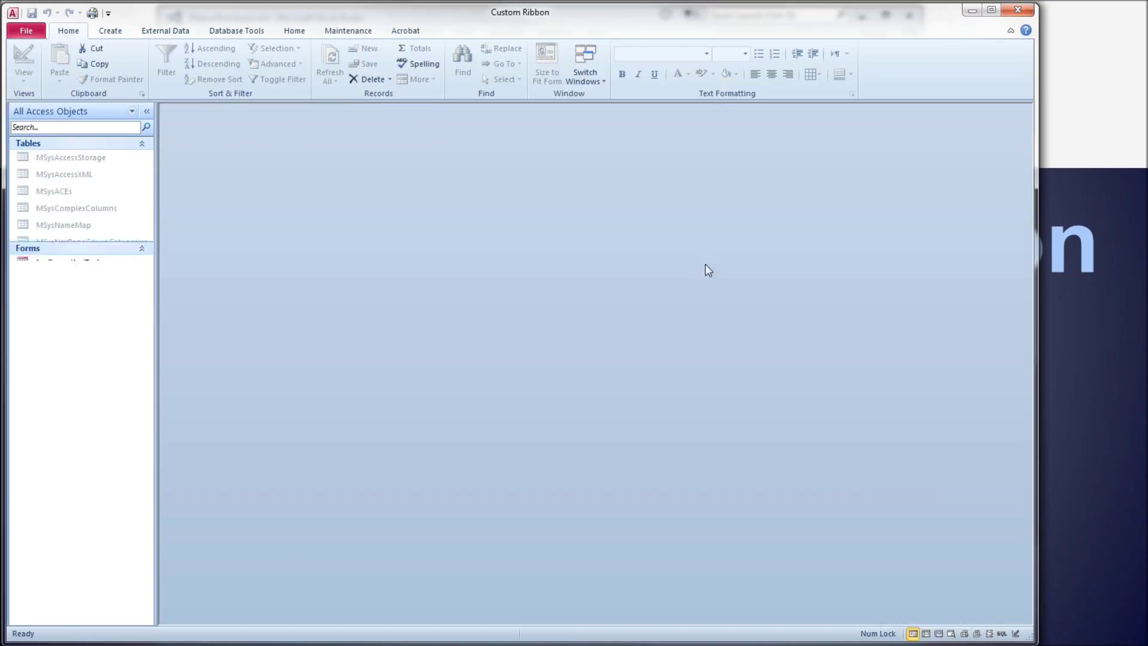
- Show the Maintenance tab with its Database group now empty
left_click(347, 31)
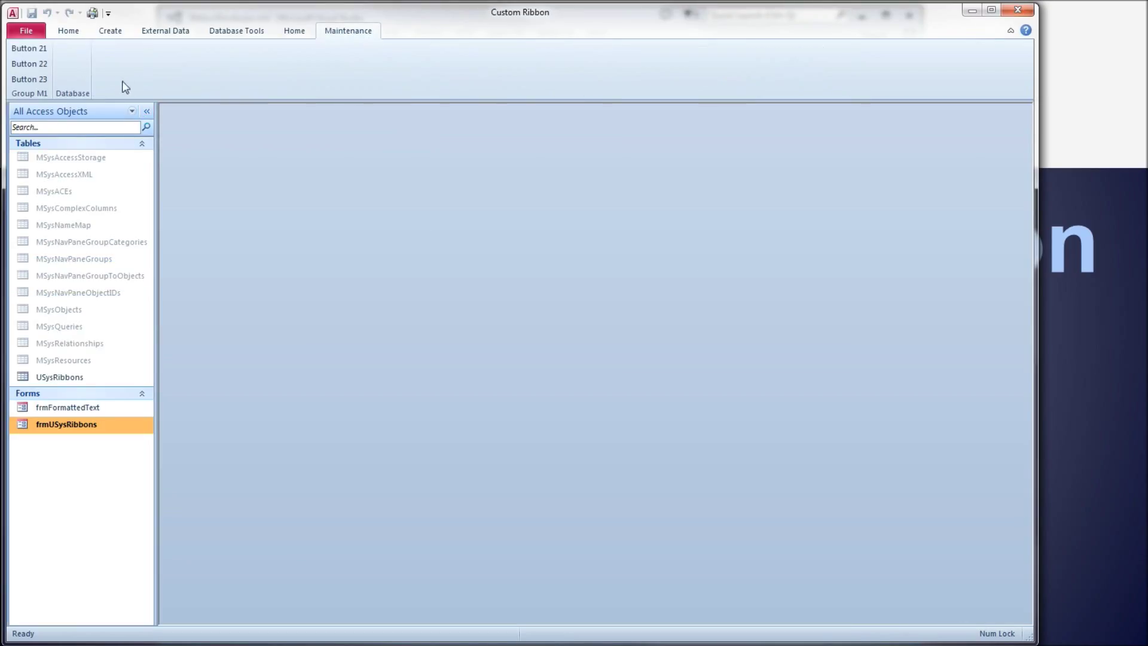
mouse_move(78, 93)
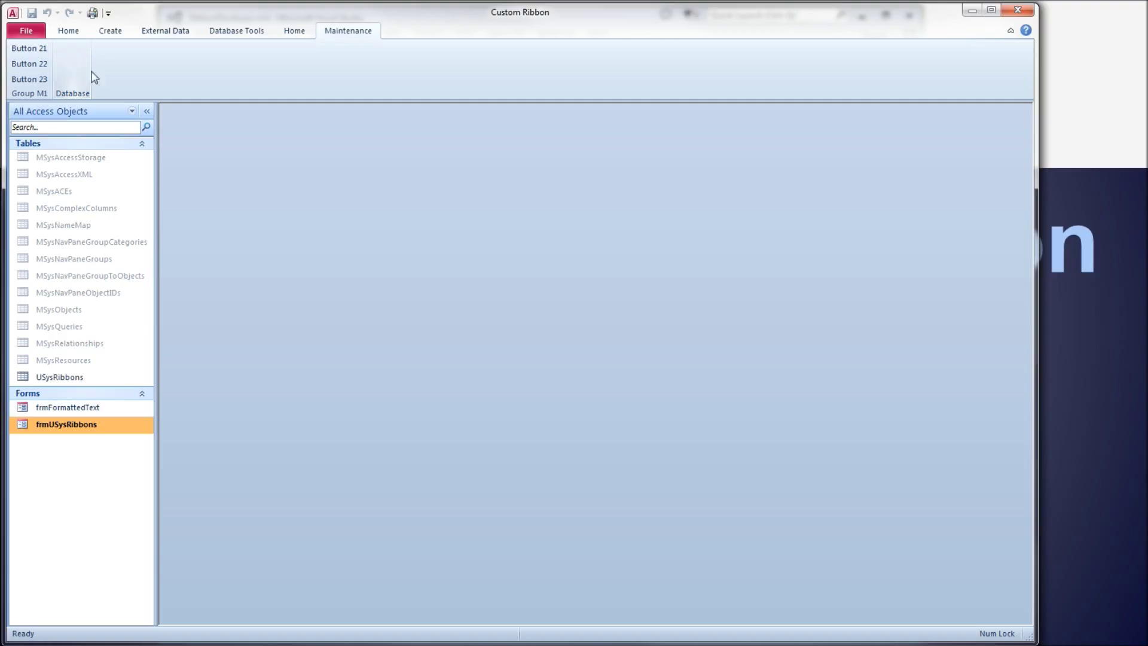
mouse_move(98, 99)
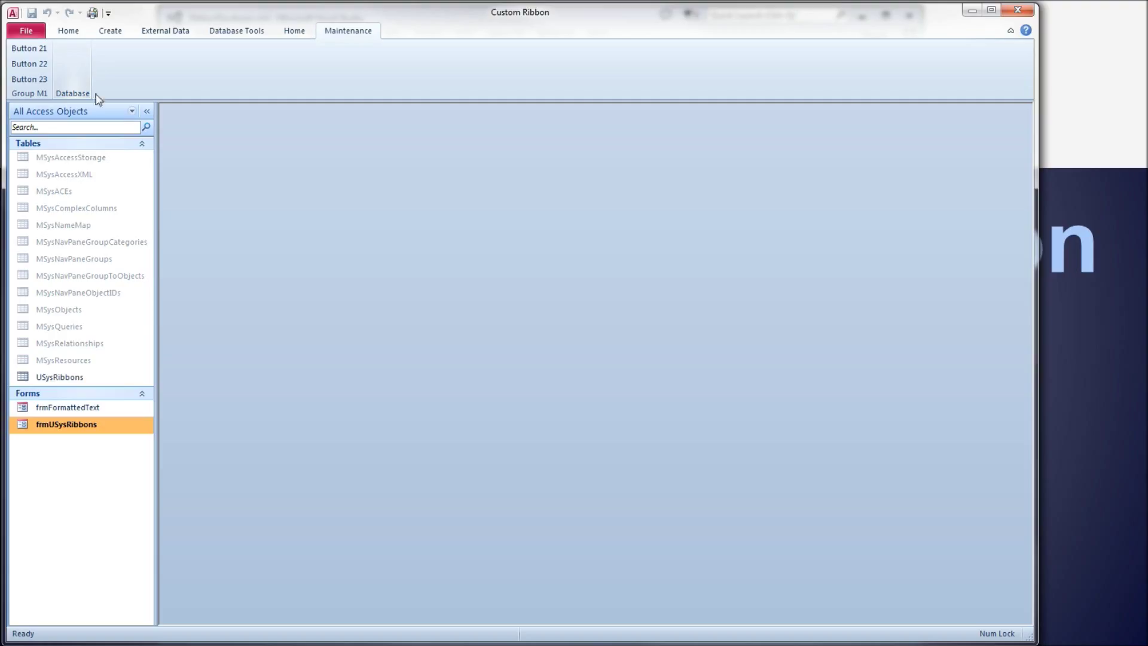